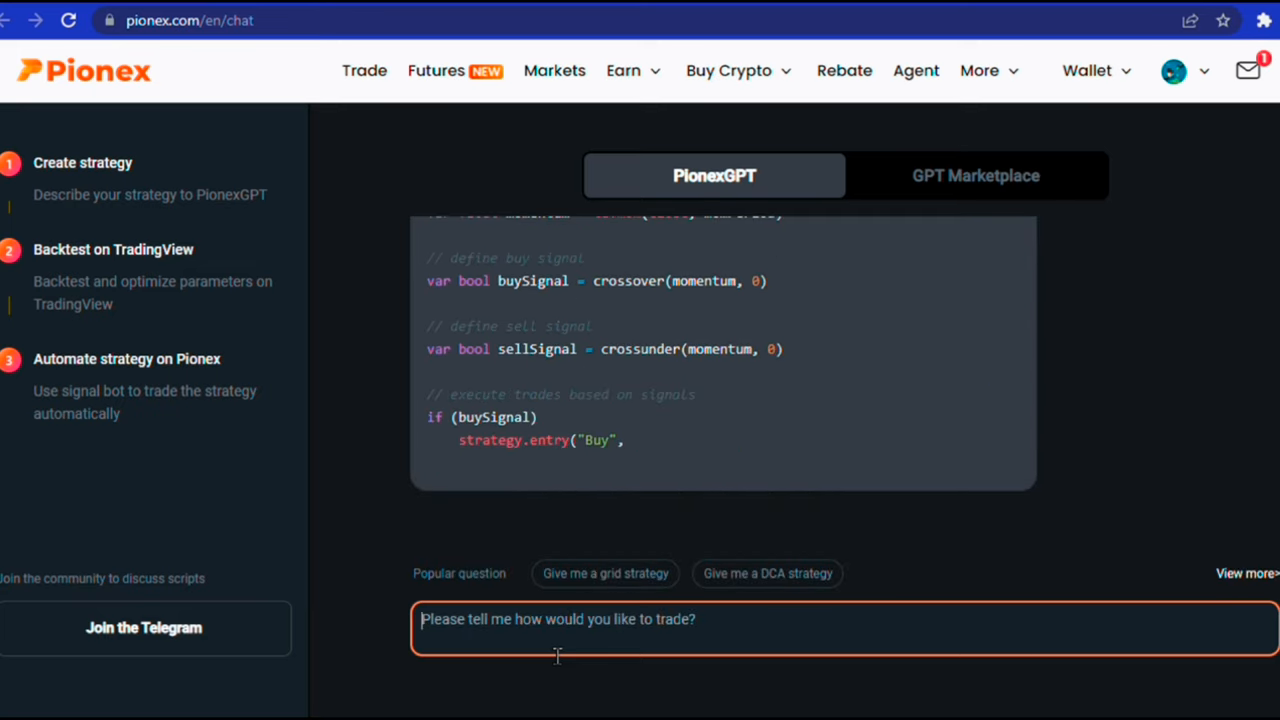
Scroll down through the GPT Marketplace list of community trading strategies.
scroll(down, 3)
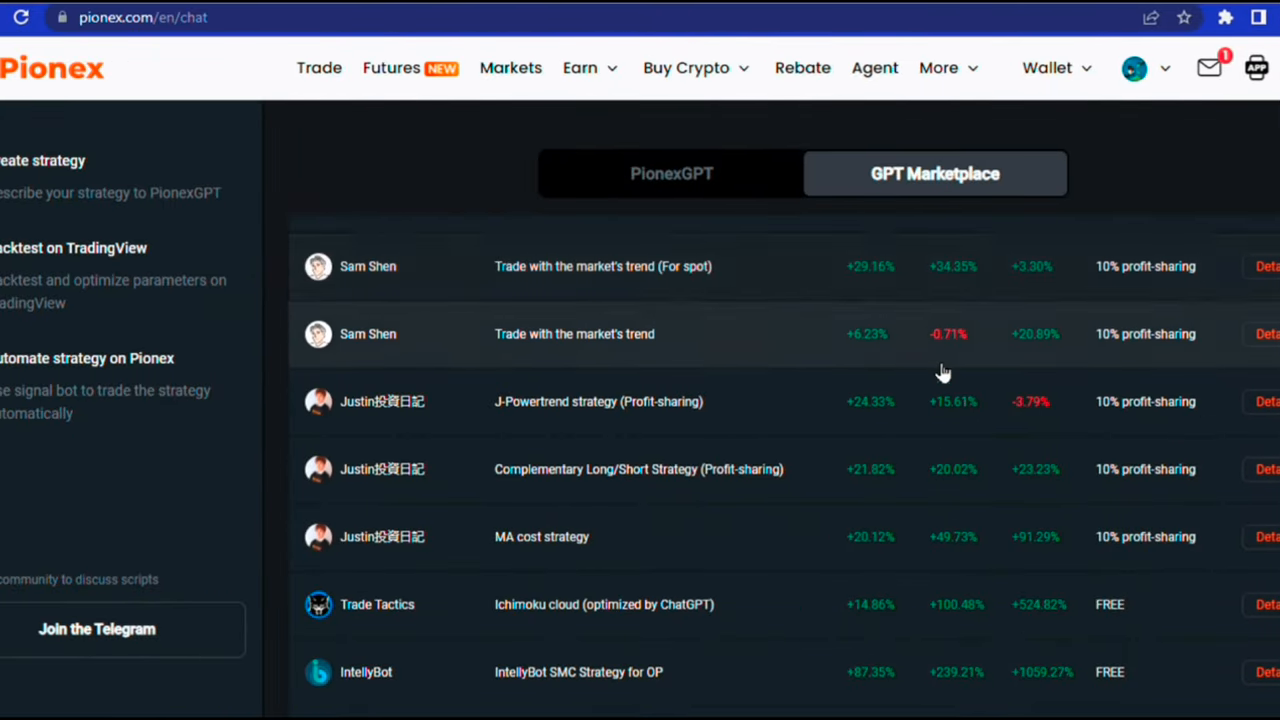
scroll(down, 3)
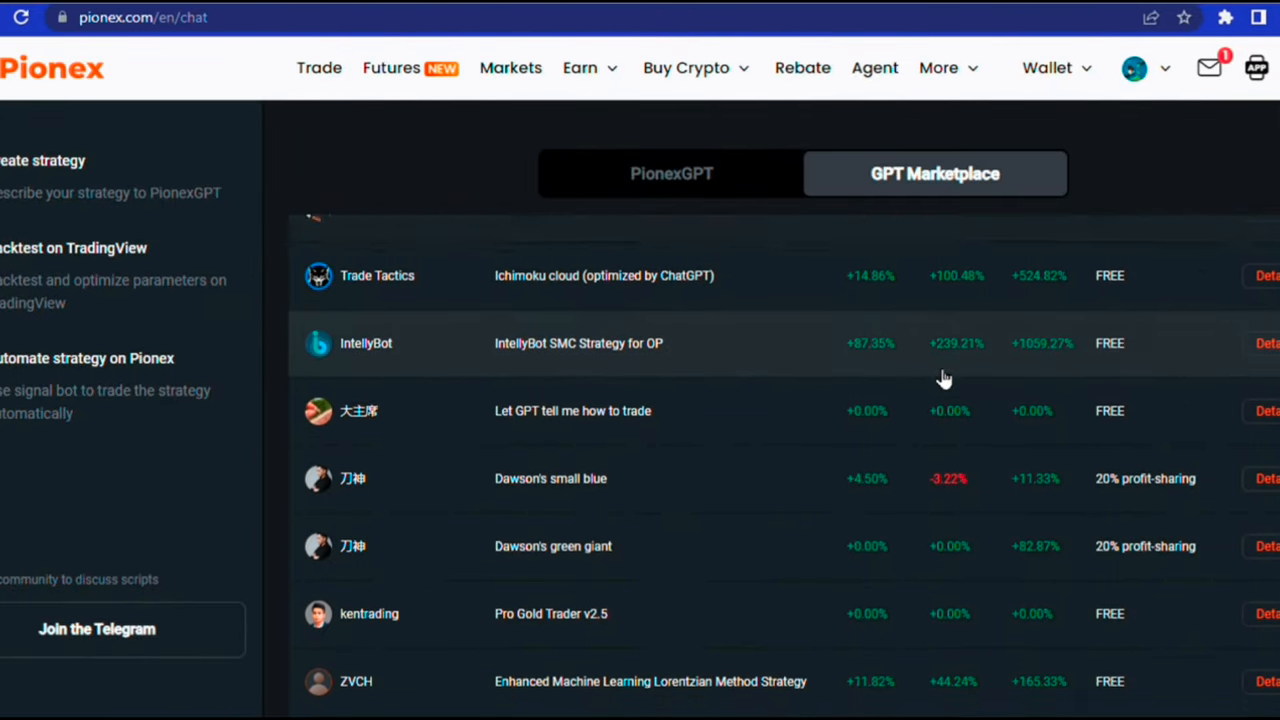
scroll(down, 3)
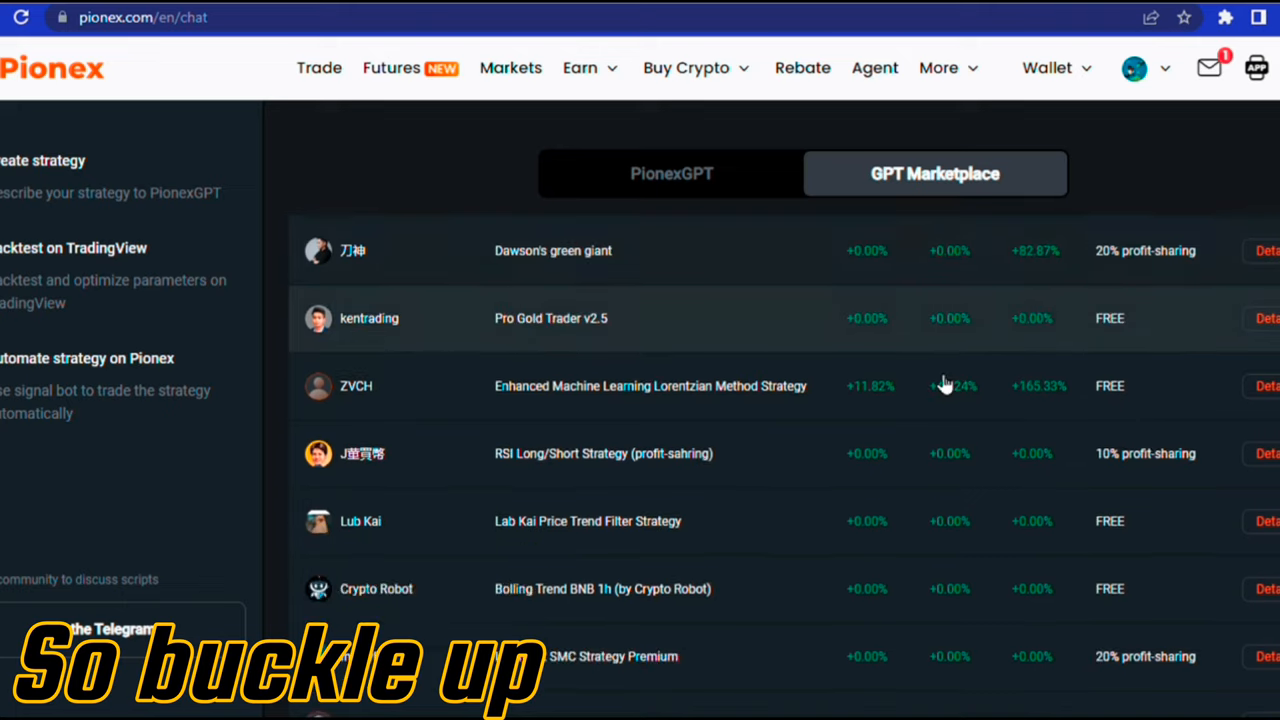
scroll(down, 3)
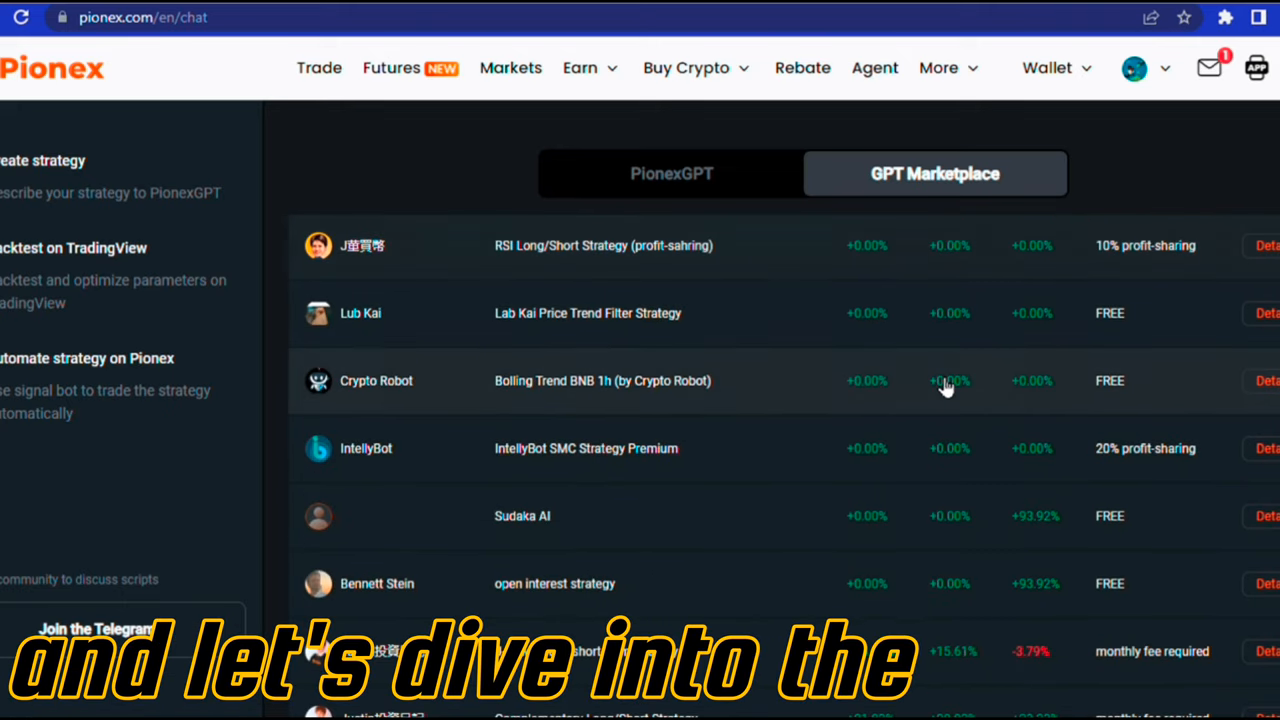
scroll(down, 3)
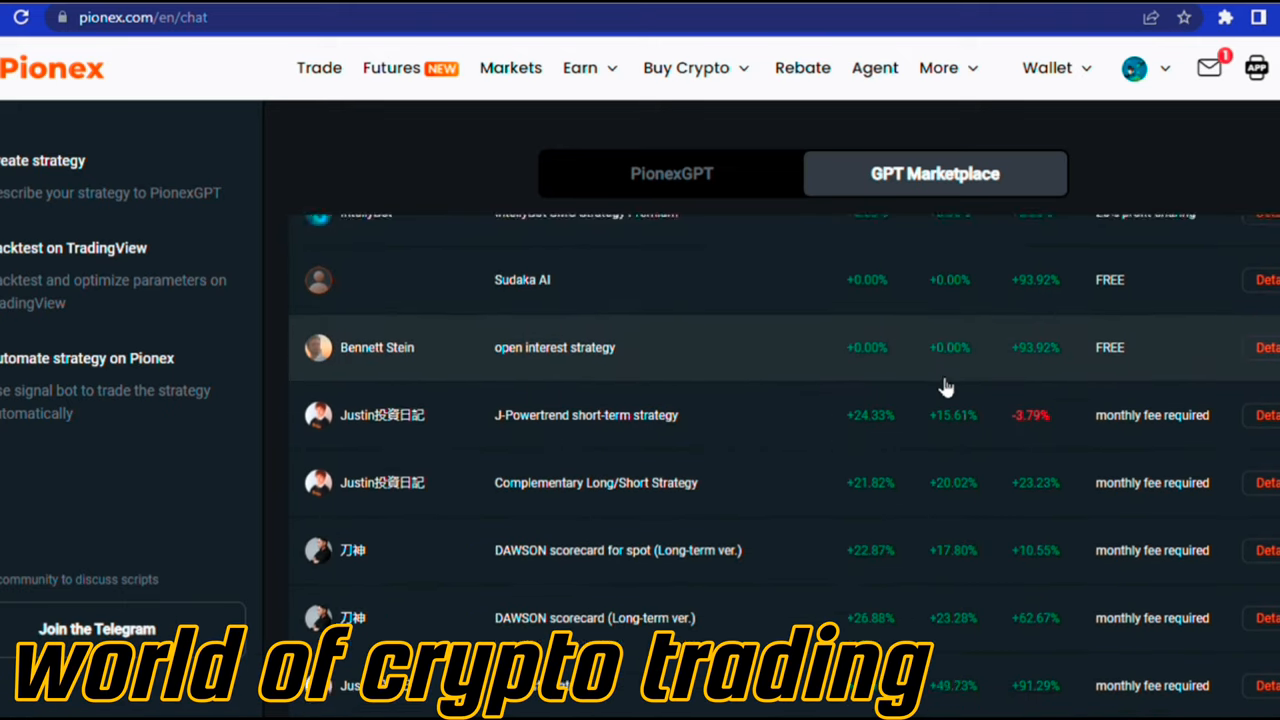
scroll(down, 3)
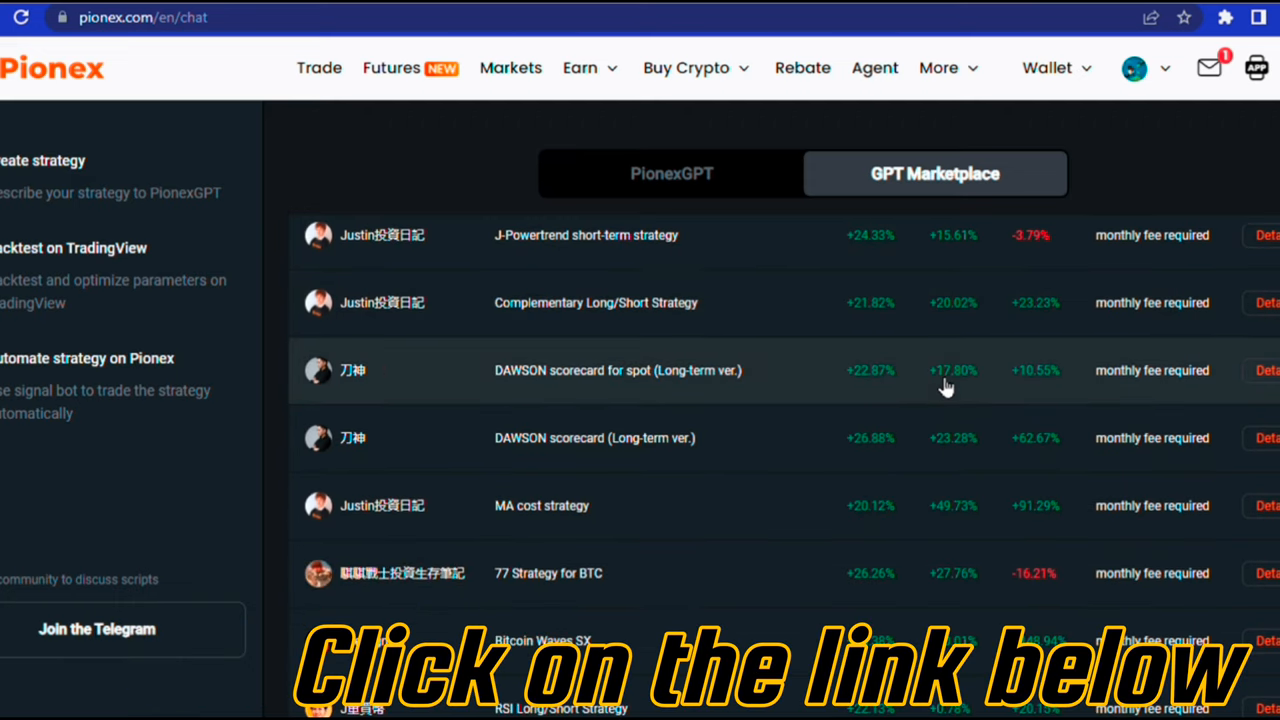
scroll(down, 3)
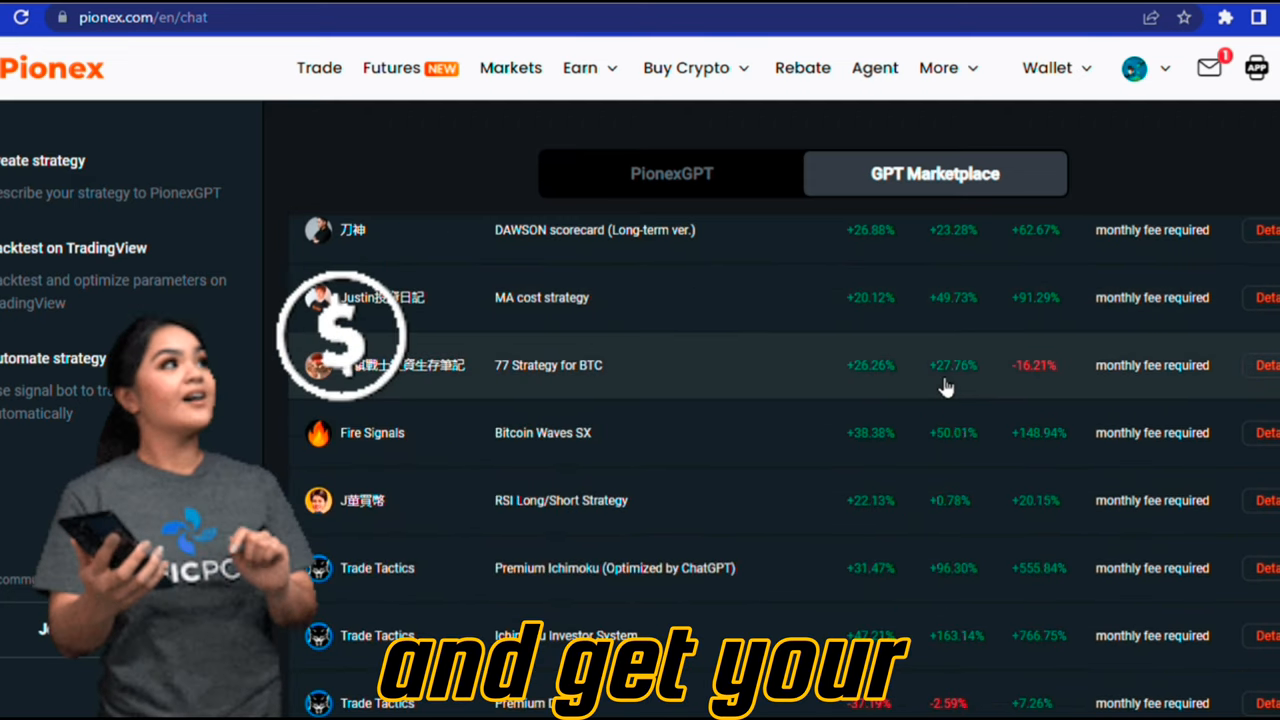
scroll(down, 3)
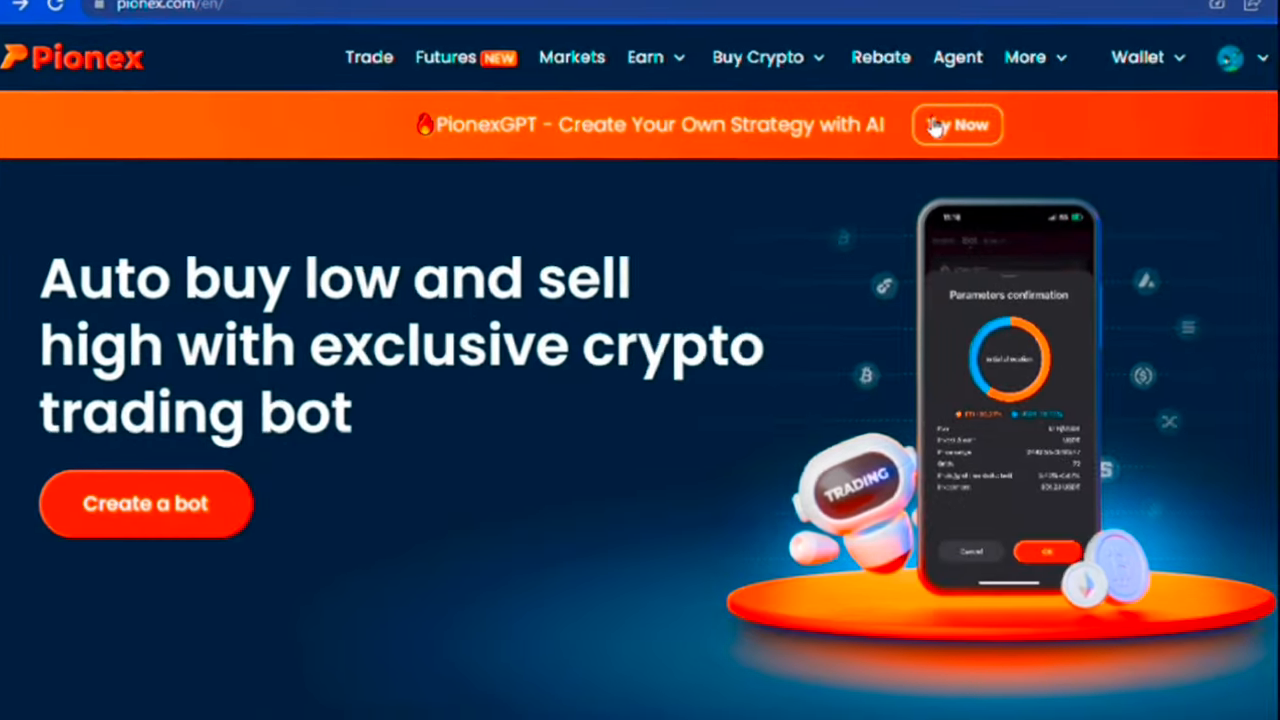
Launch PionexGPT from the Try Now banner on the Pionex home page.
scroll(down, 3)
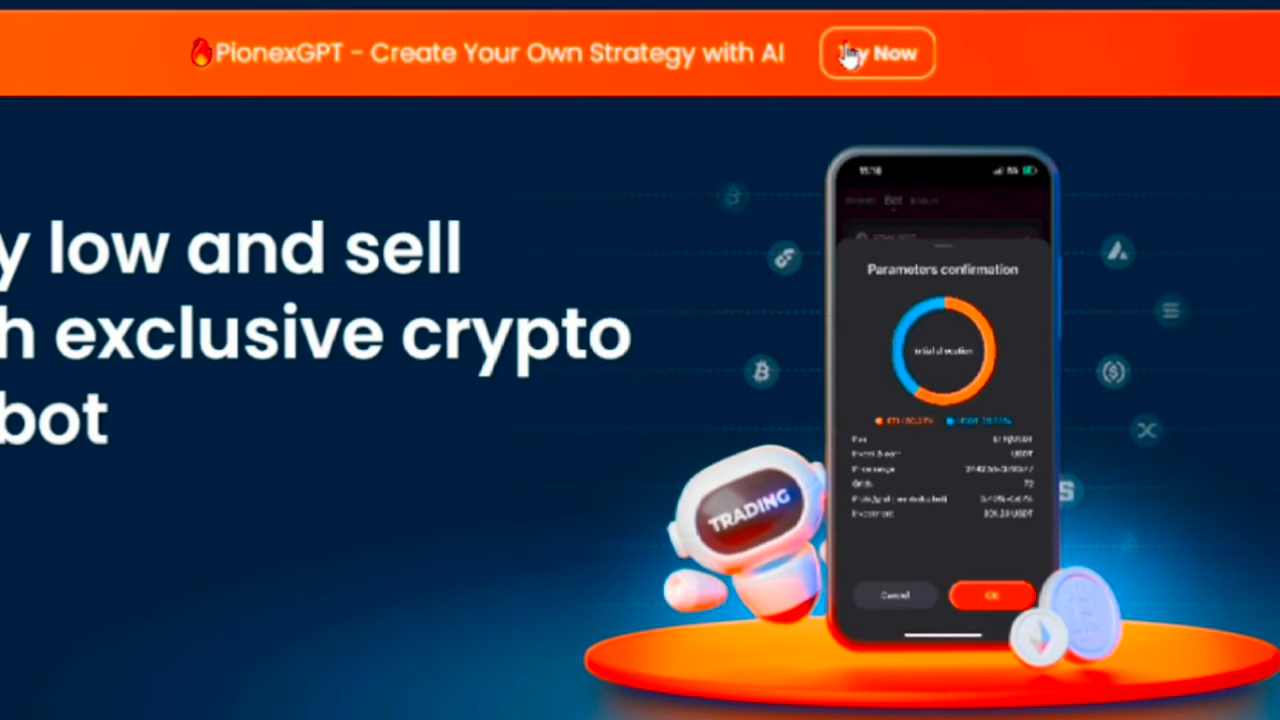
scroll(up, 3)
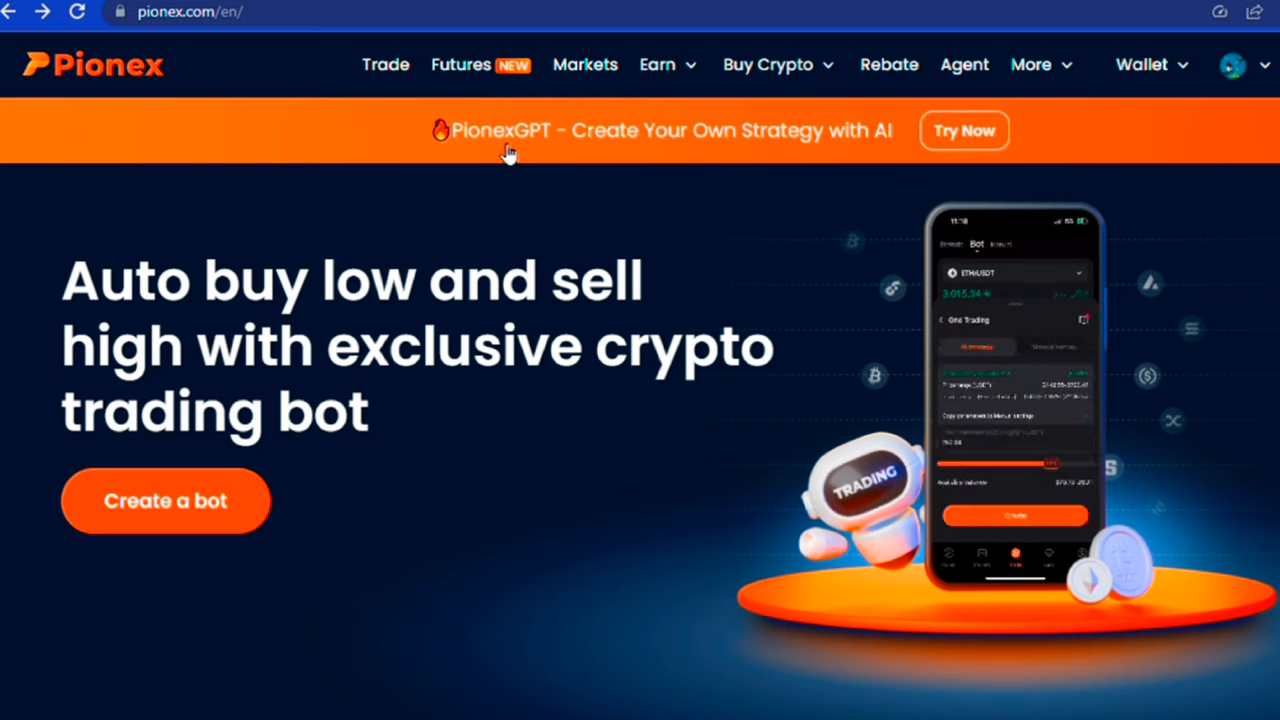
mouse_move(908, 148)
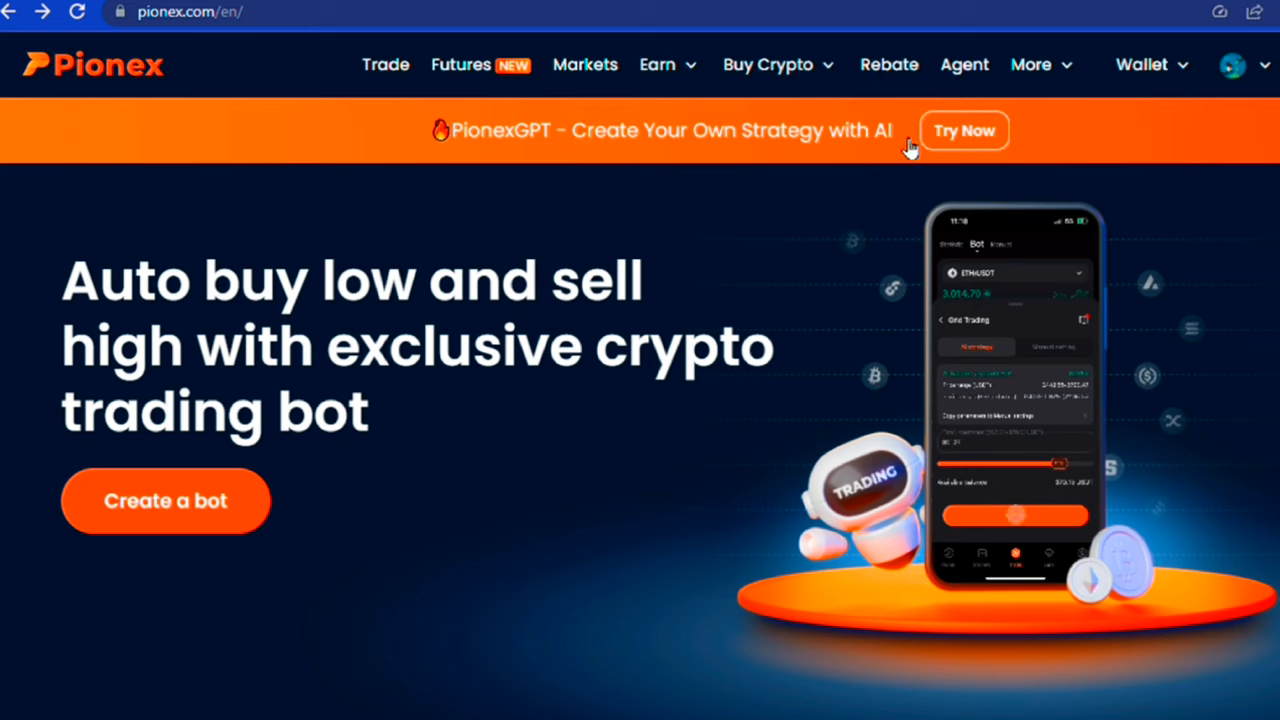
click(1032, 64)
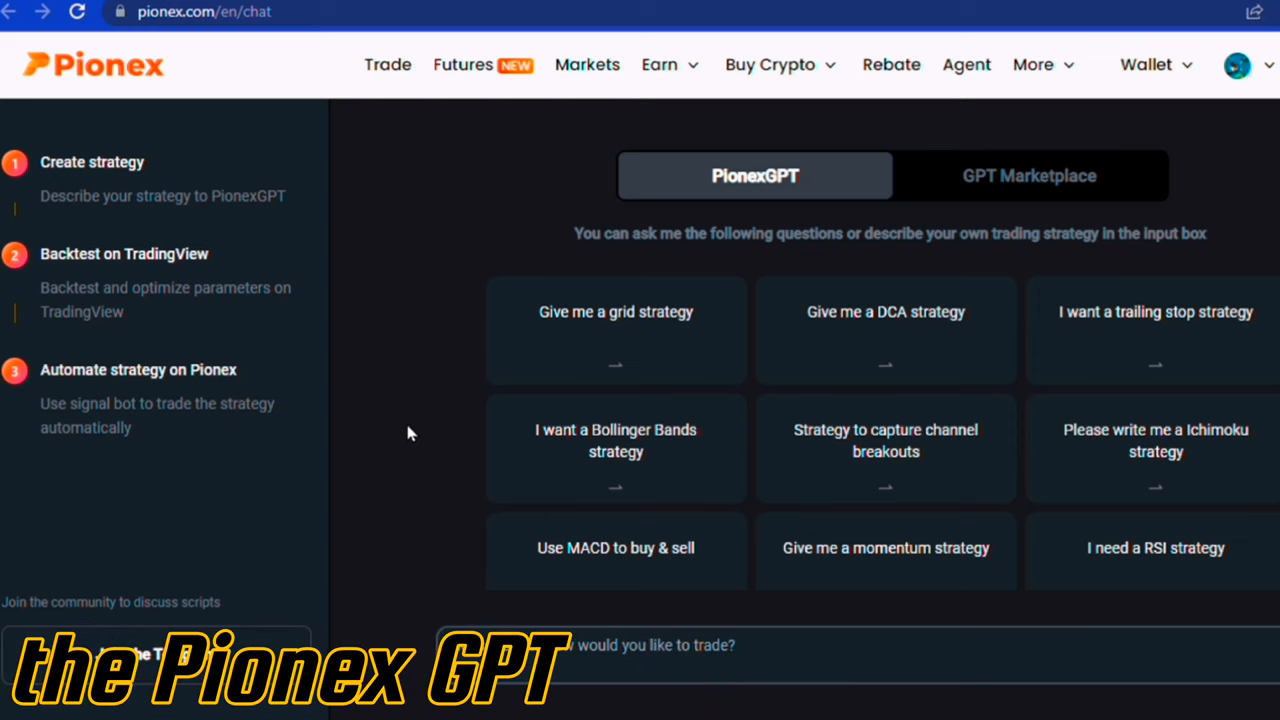
mouse_move(700, 336)
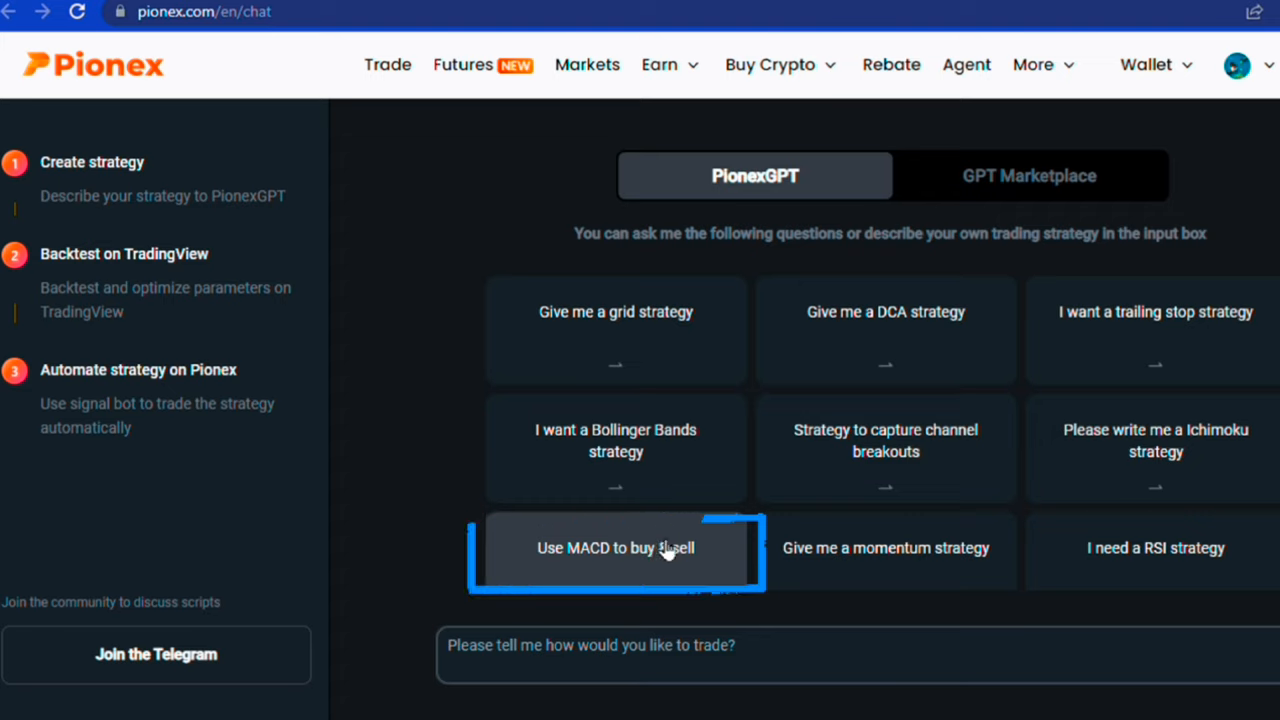
mouse_move(1156, 560)
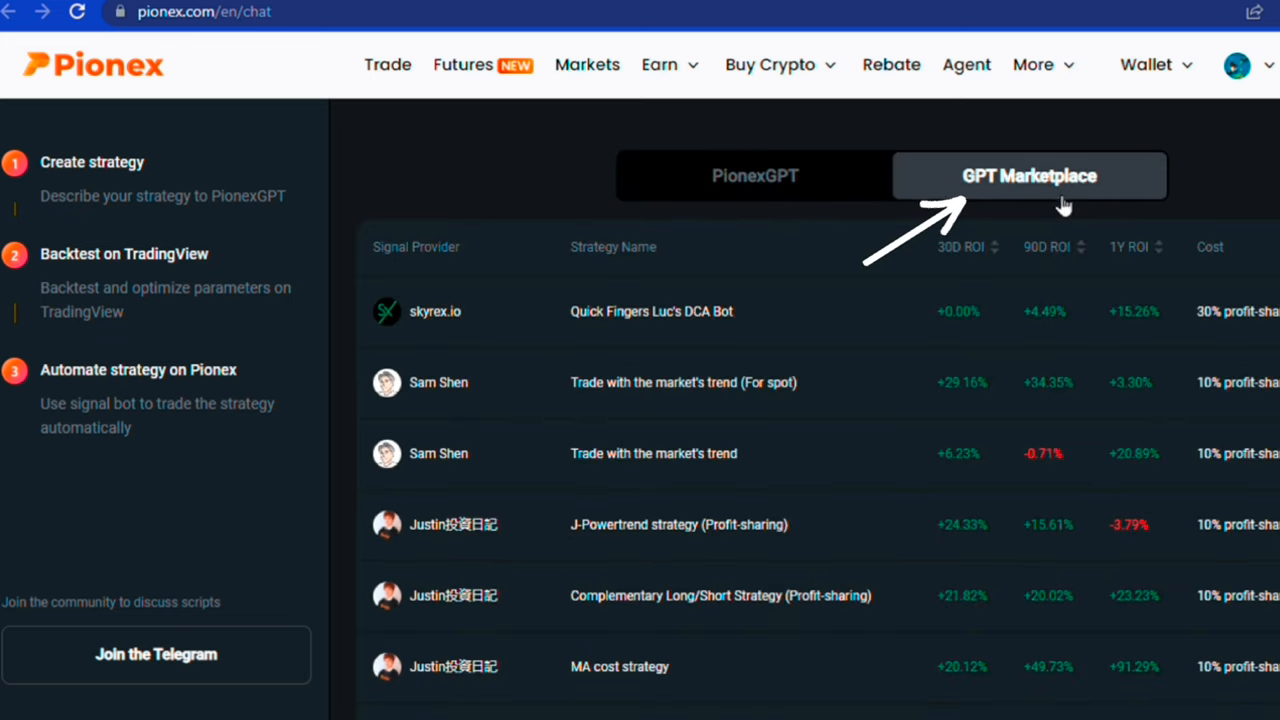
mouse_move(1020, 350)
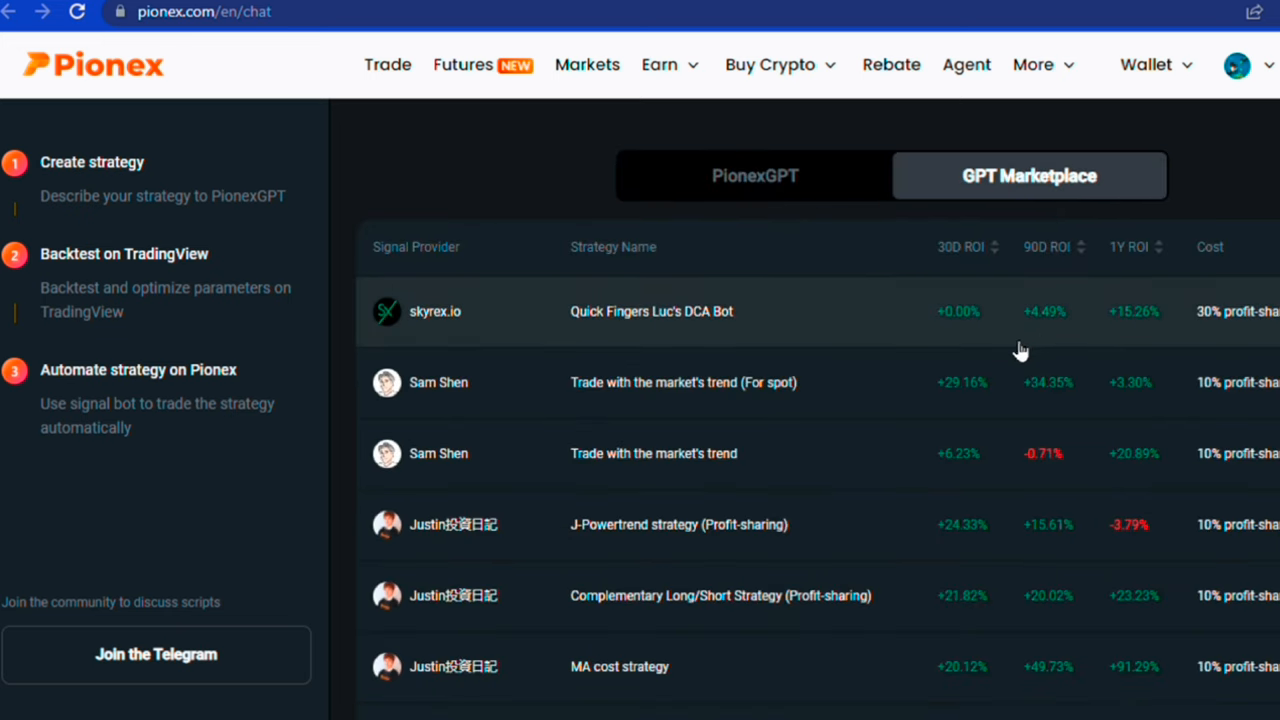
Scroll down through more GPT Marketplace strategies before ranking by 30D ROI.
scroll(down, 3)
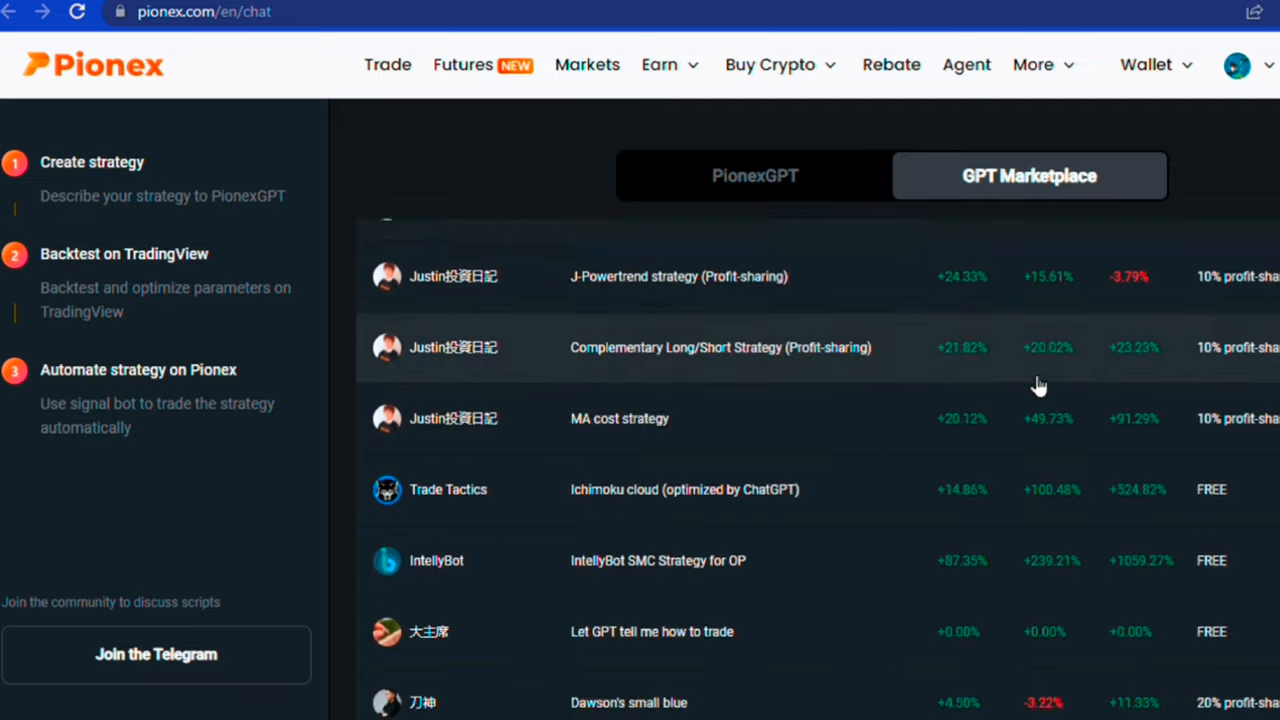
scroll(down, 3)
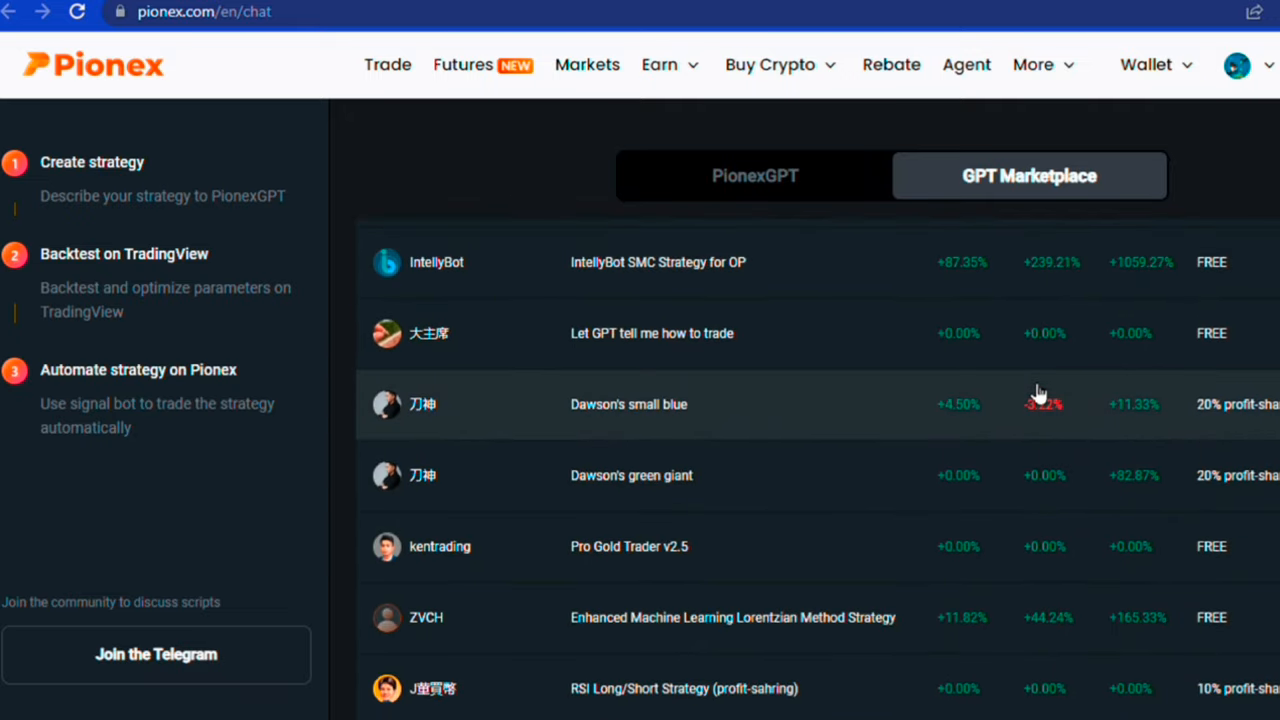
scroll(down, 3)
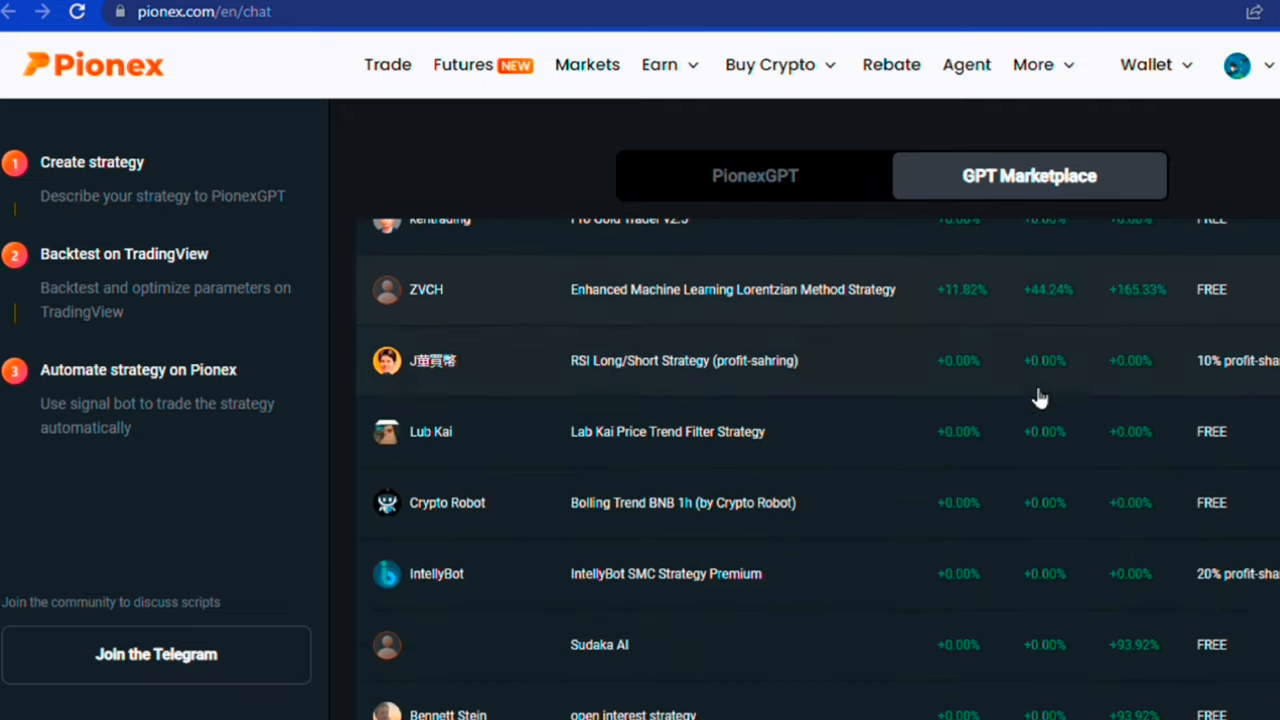
scroll(down, 3)
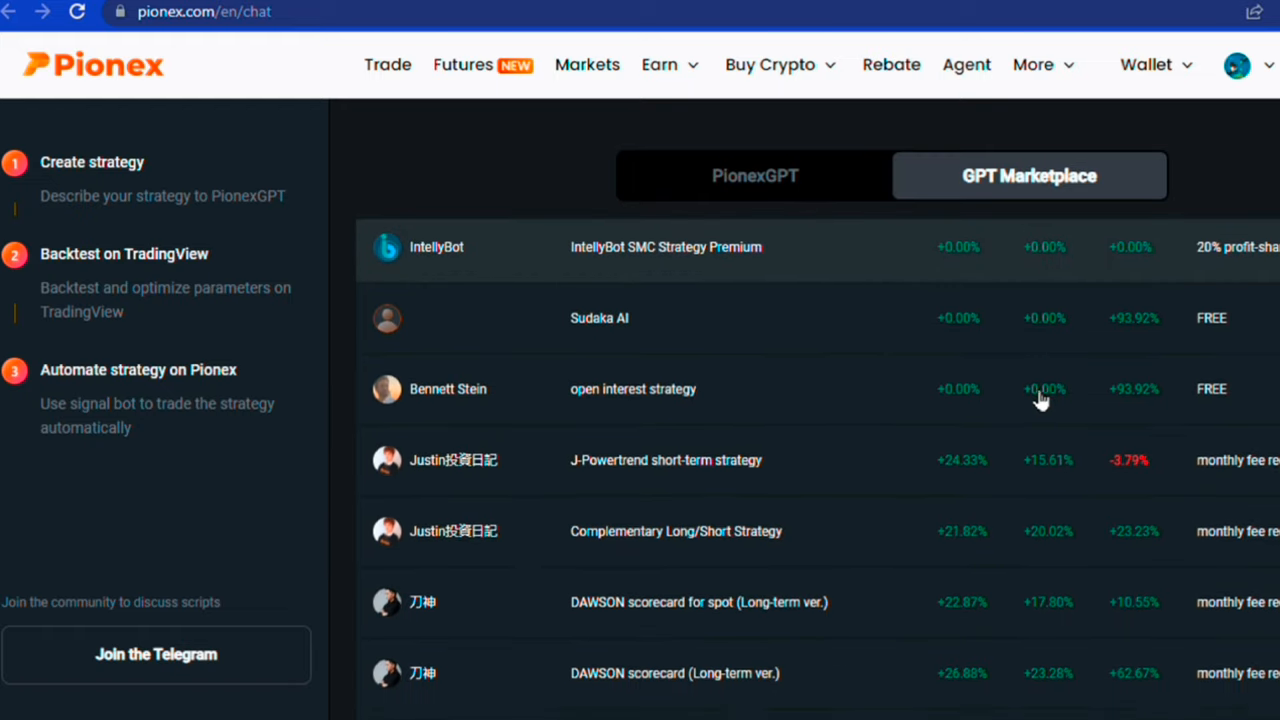
scroll(down, 3)
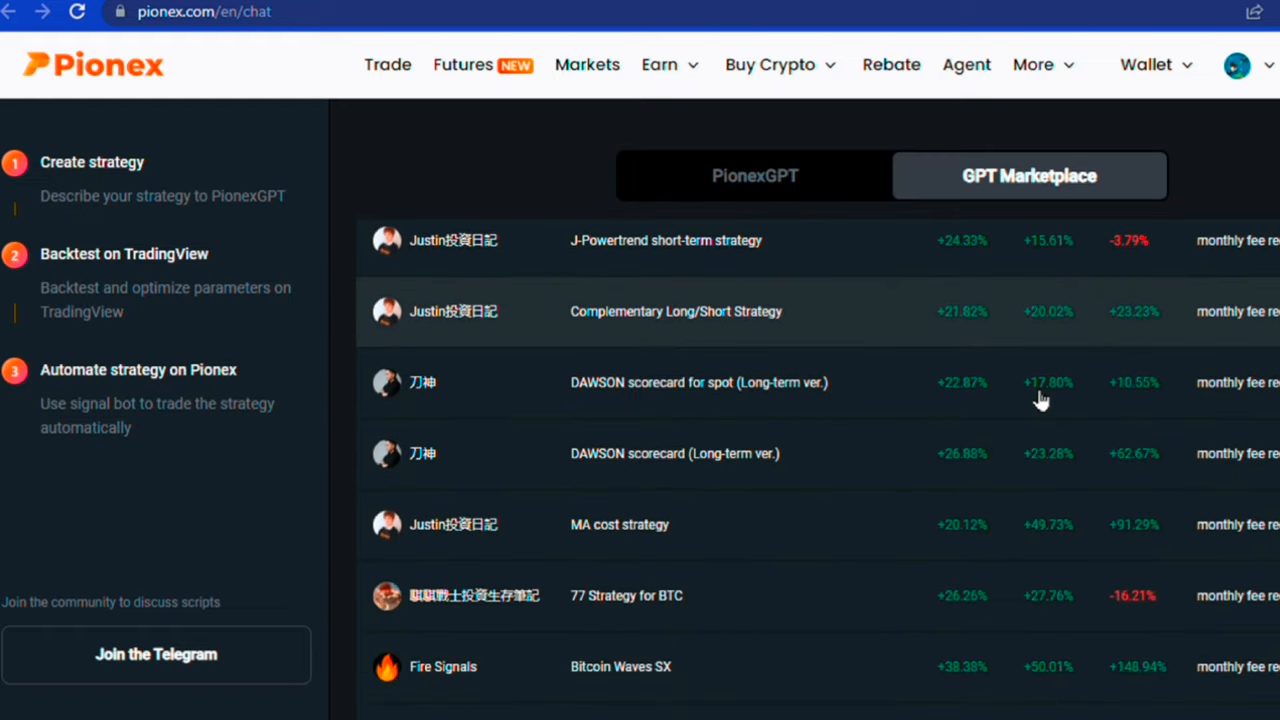
scroll(down, 3)
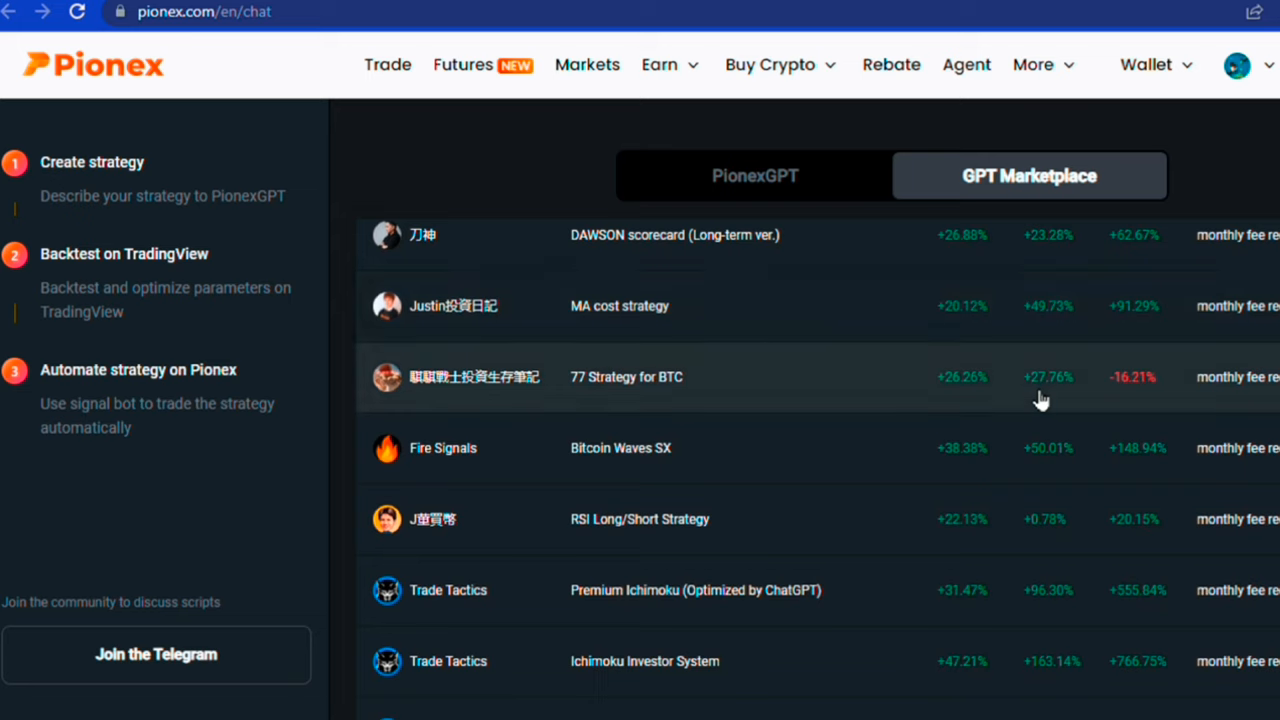
scroll(down, 3)
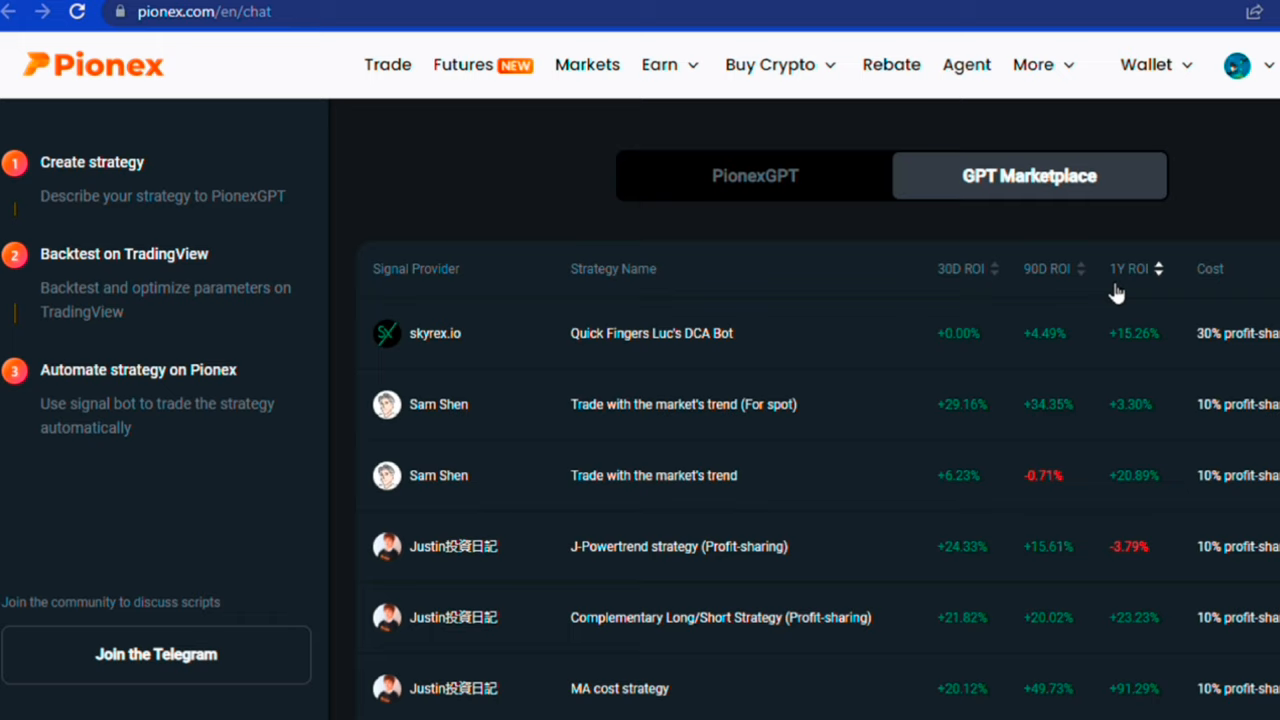
mouse_move(1224, 304)
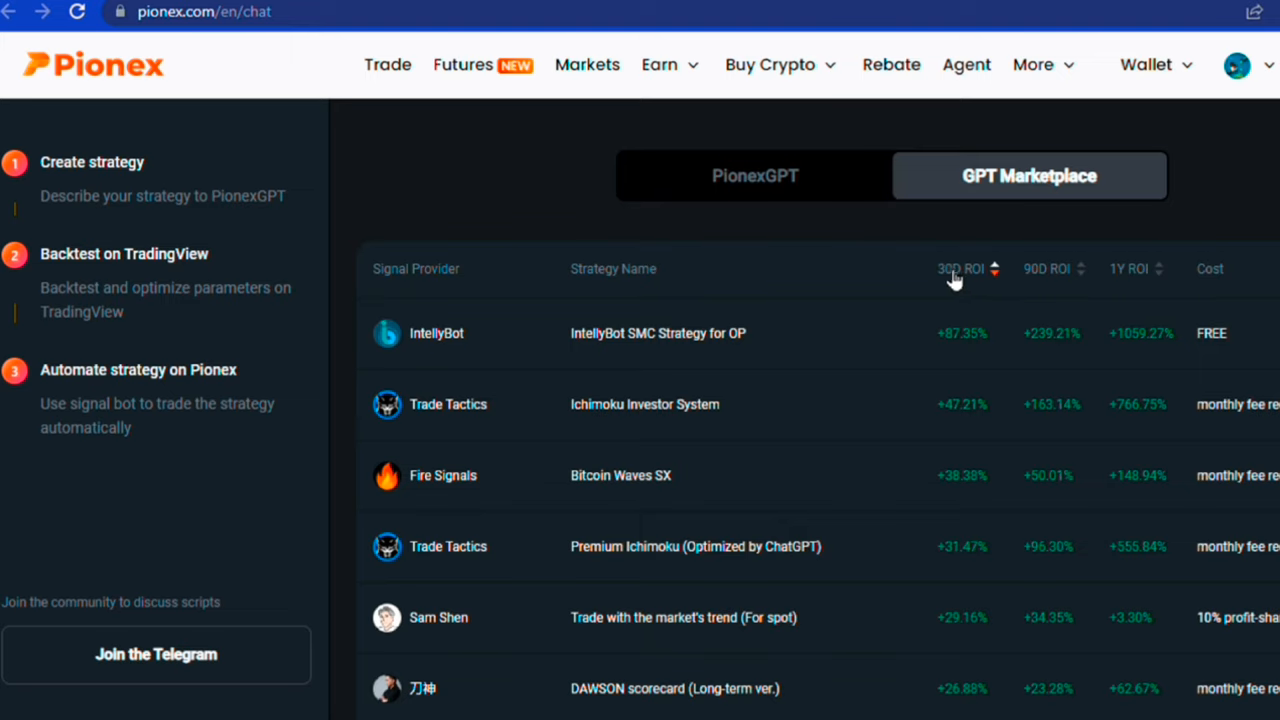
View the IntellyBot SMC Strategy for OP details and subscribe to it.
click(658, 332)
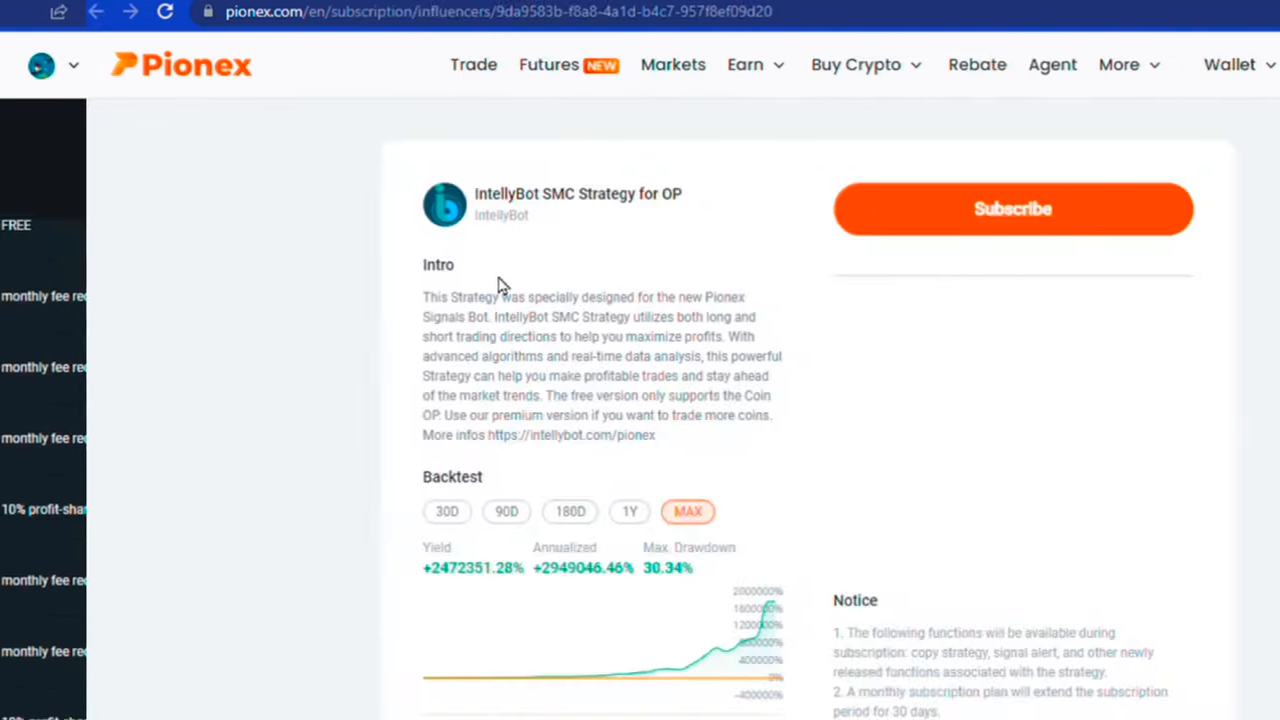
scroll(down, 3)
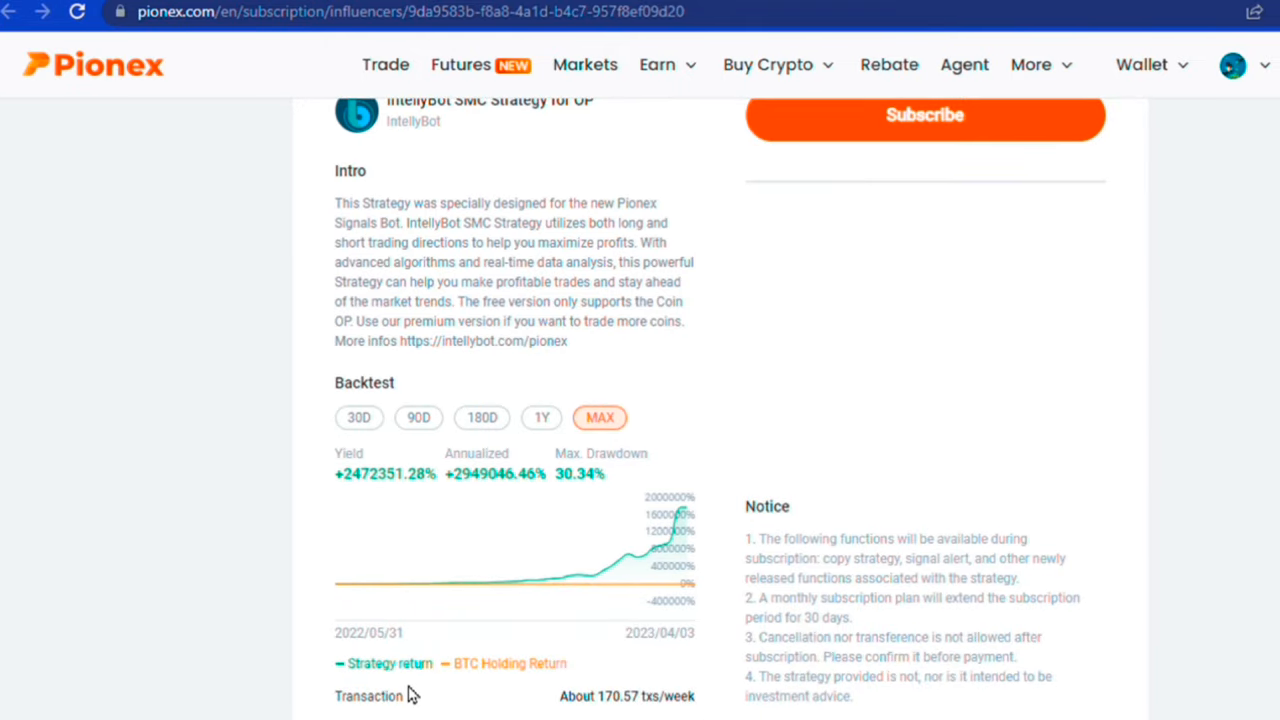
mouse_move(476, 700)
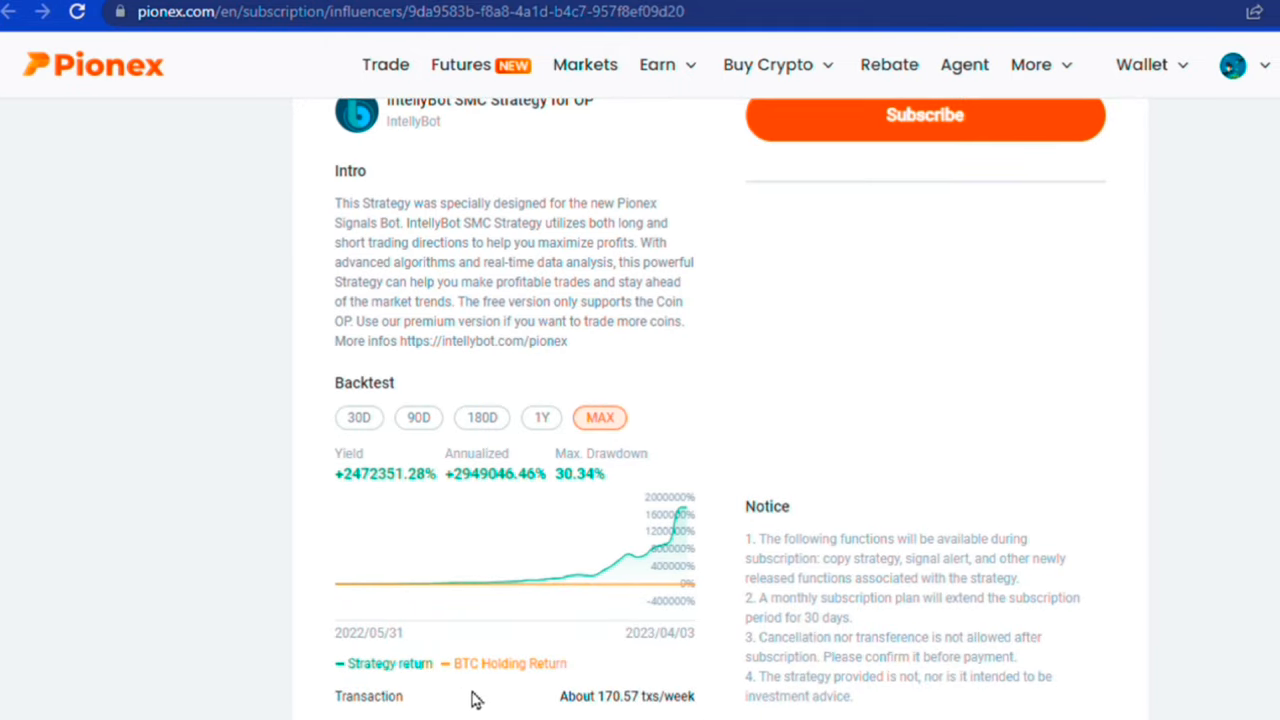
mouse_move(878, 658)
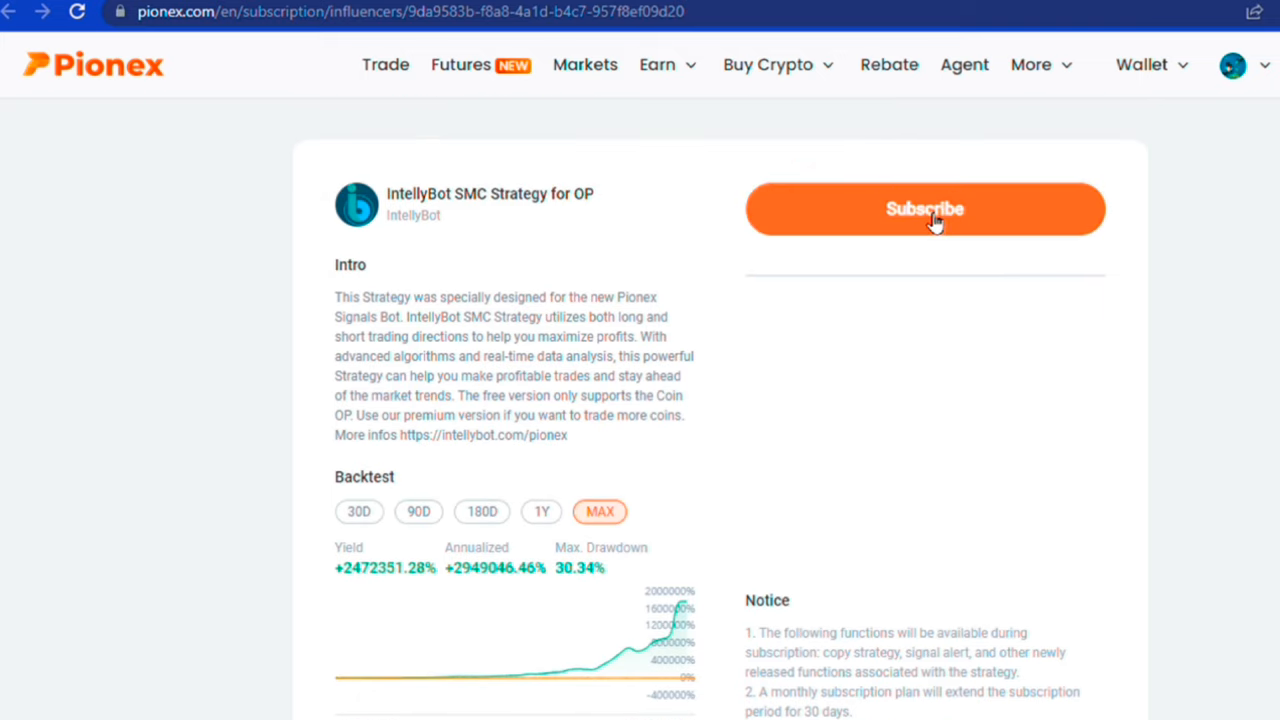
click(924, 210)
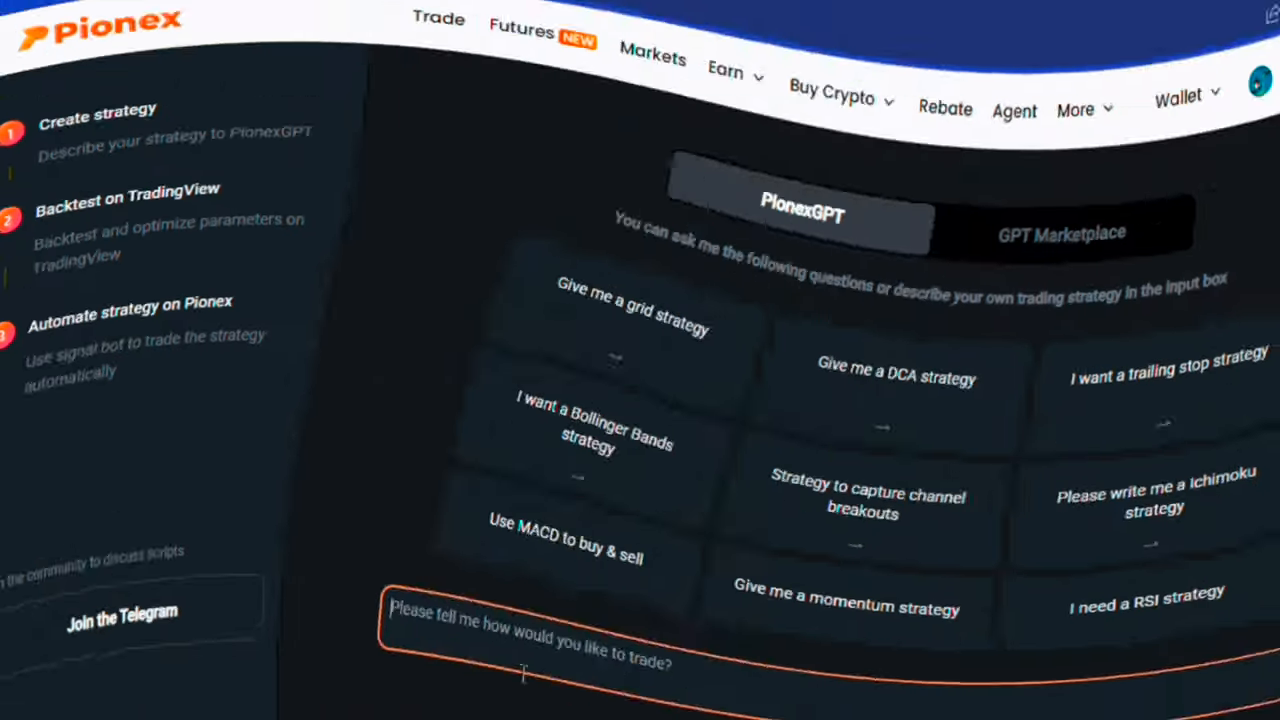
Ask PionexGPT 'give me a momentum' to generate a momentum strategy script.
text(give me a momentum)
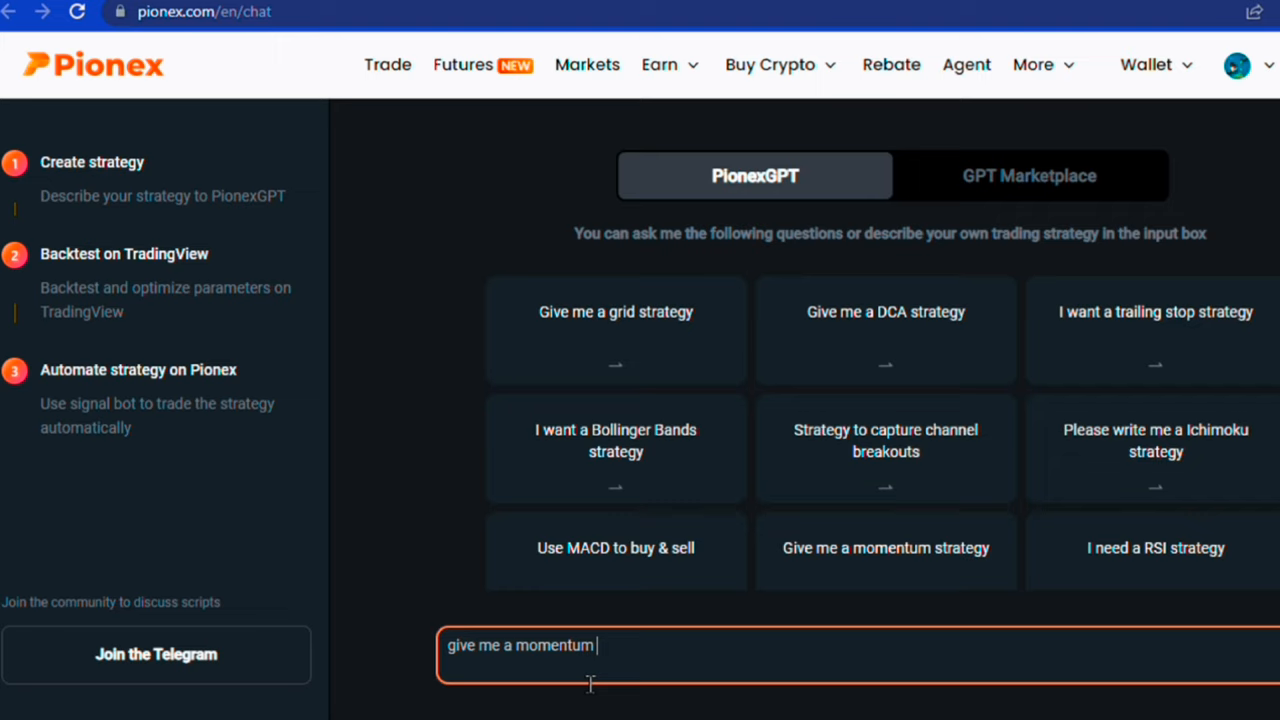
key(Return)
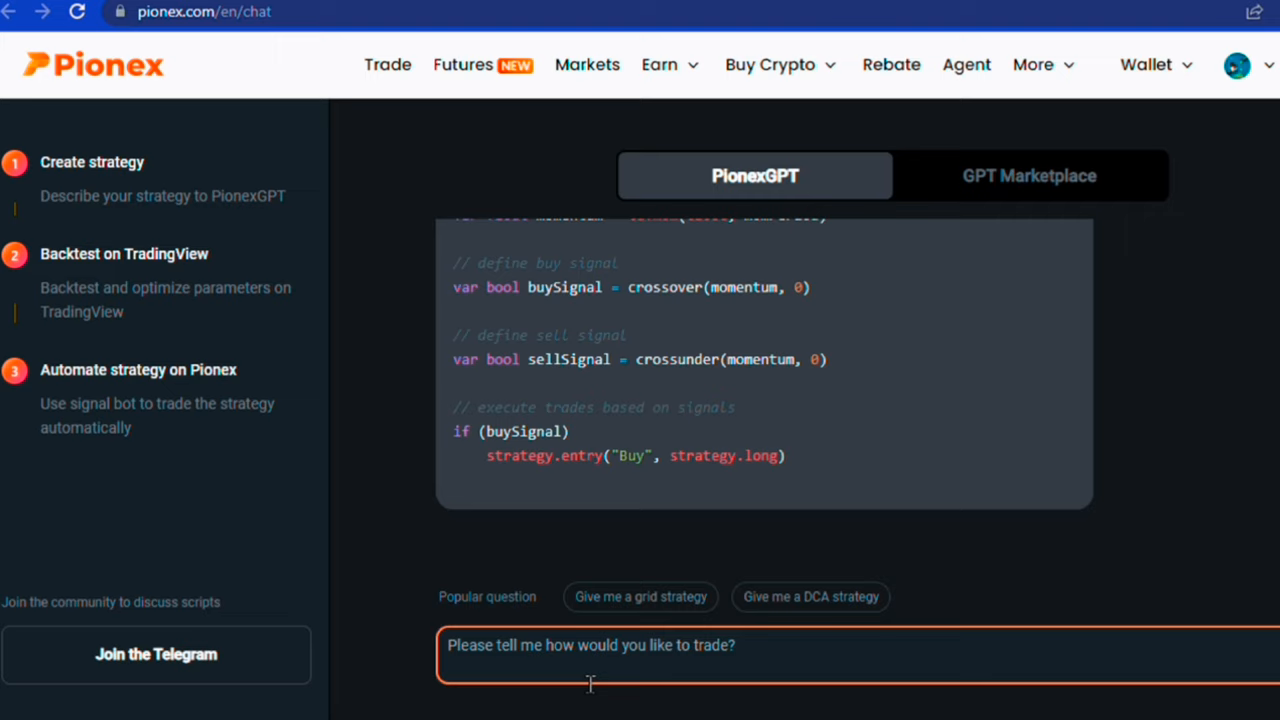
scroll(down, 3)
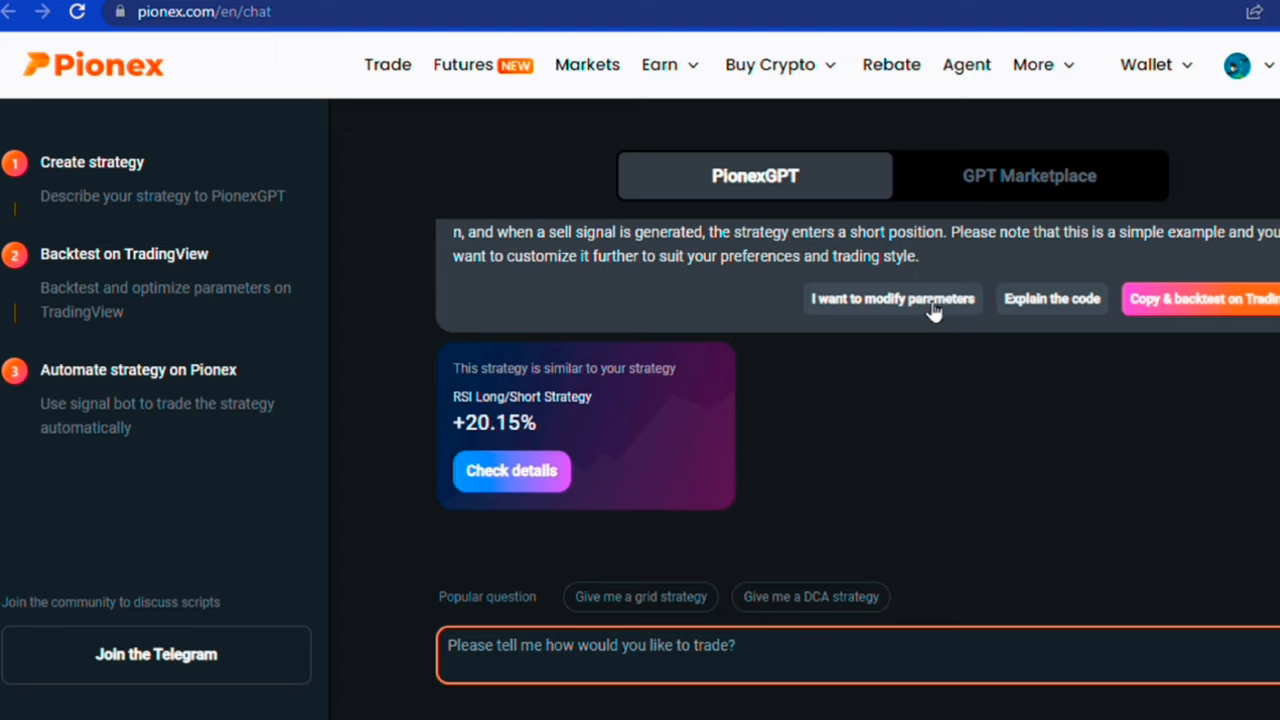
mouse_move(1060, 304)
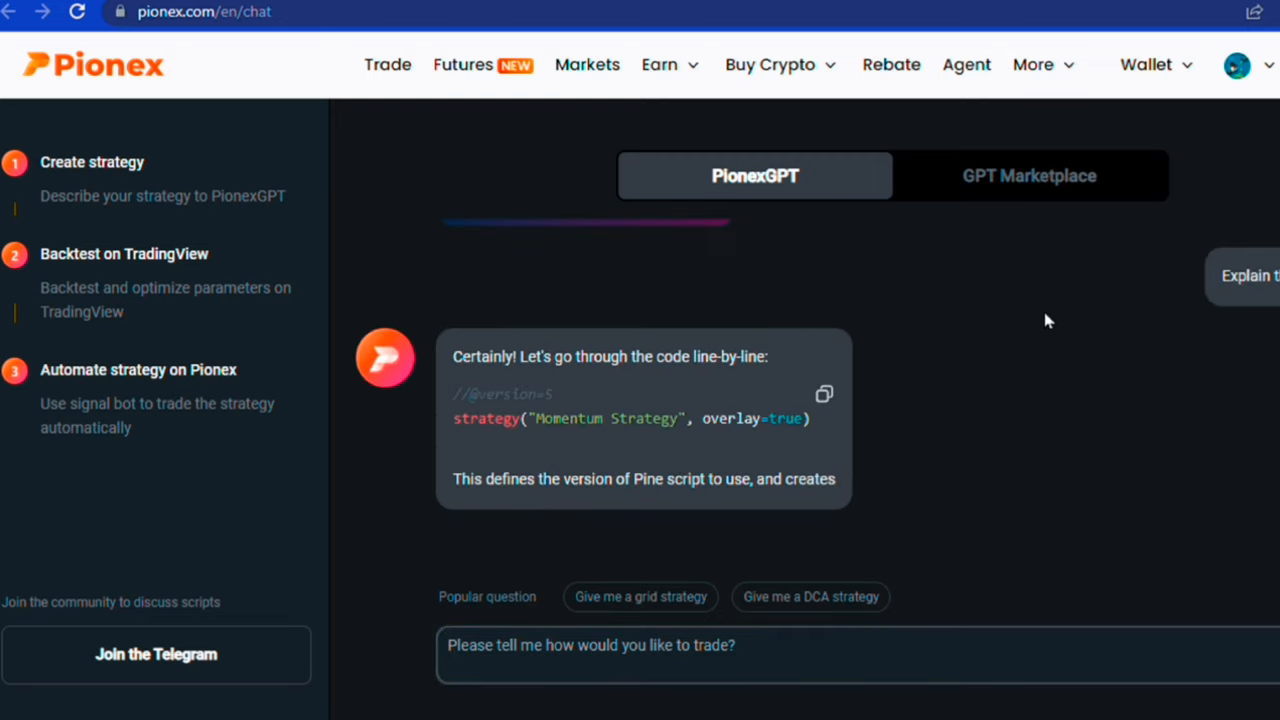
Review the momentum code explanation and copy it for backtesting on TradingView.
scroll(down, 3)
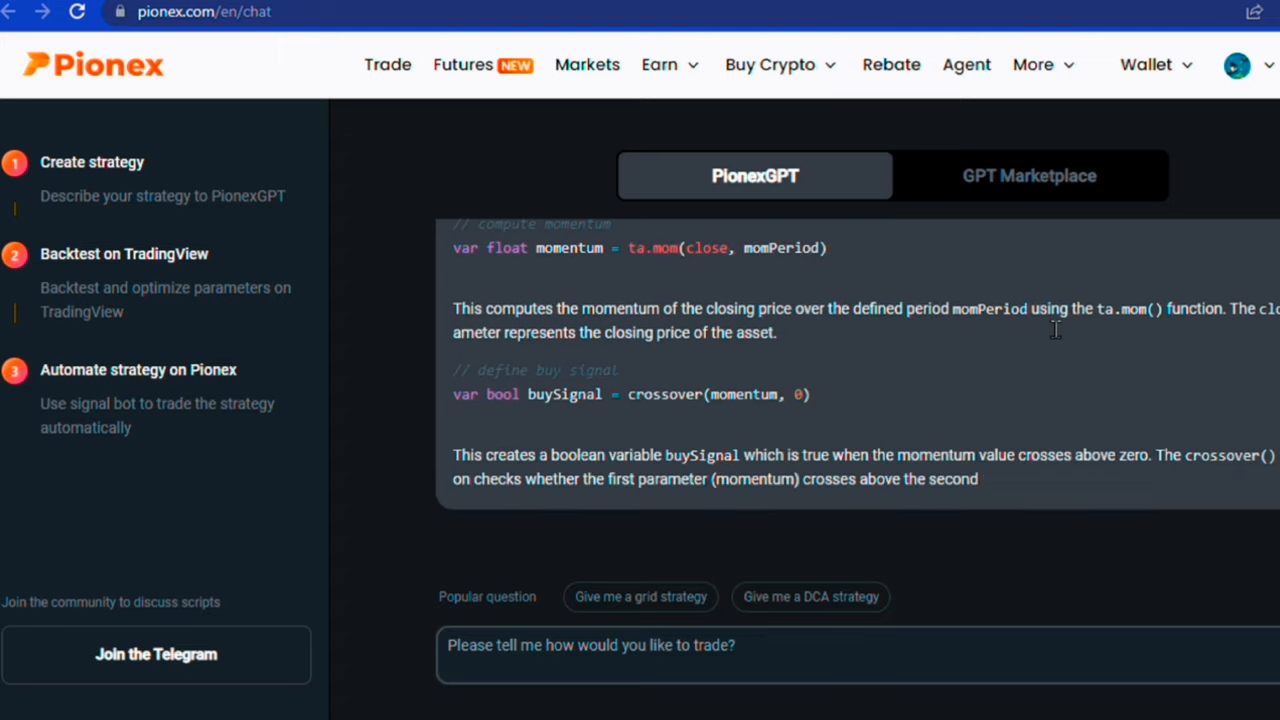
scroll(down, 3)
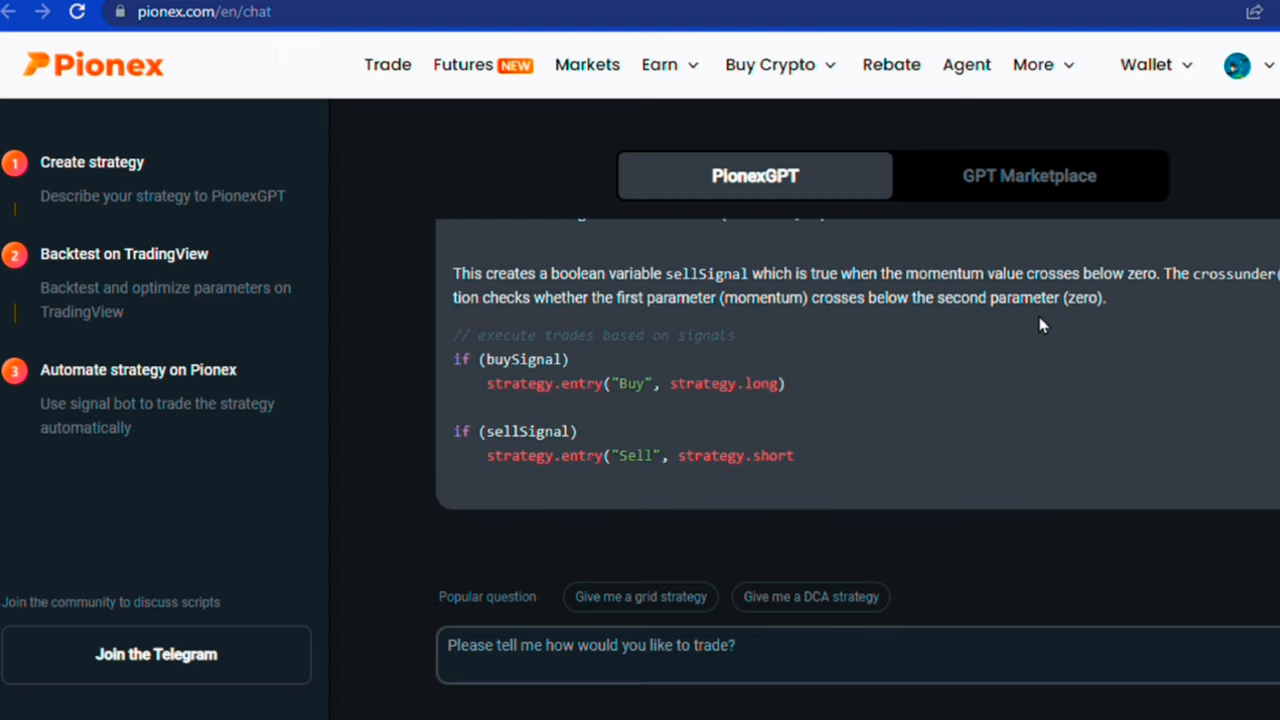
scroll(down, 3)
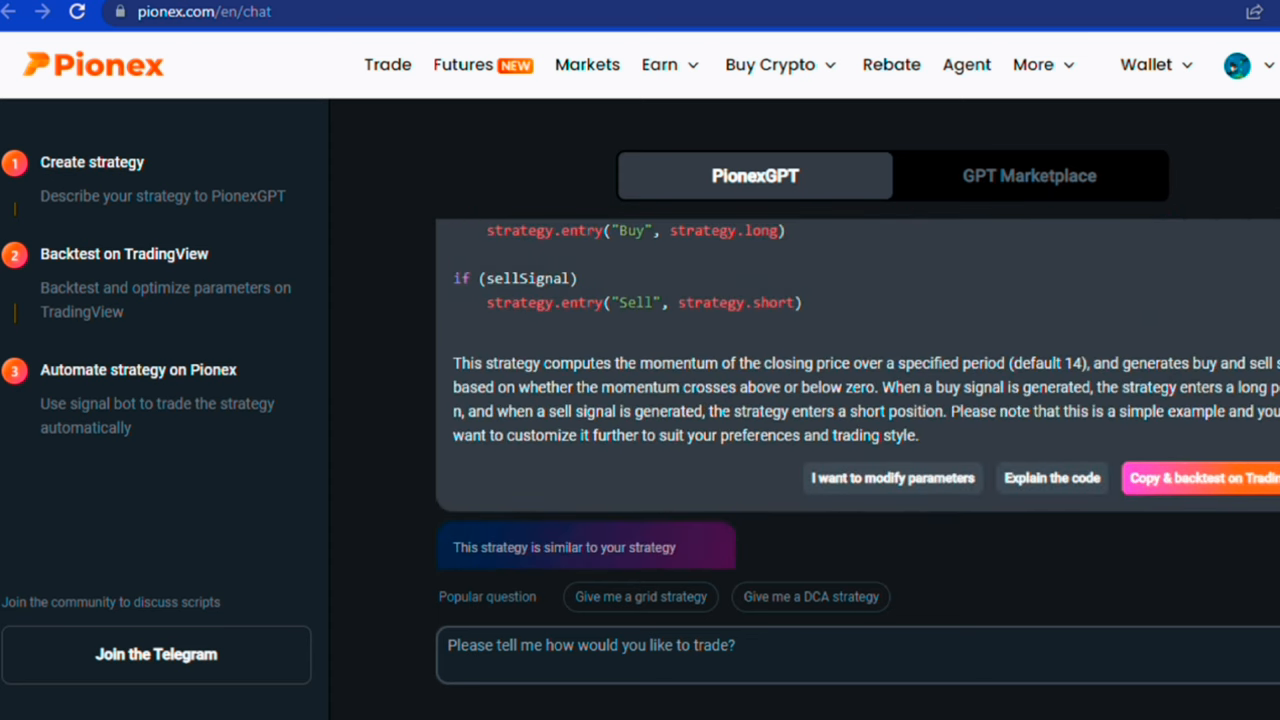
click(1210, 486)
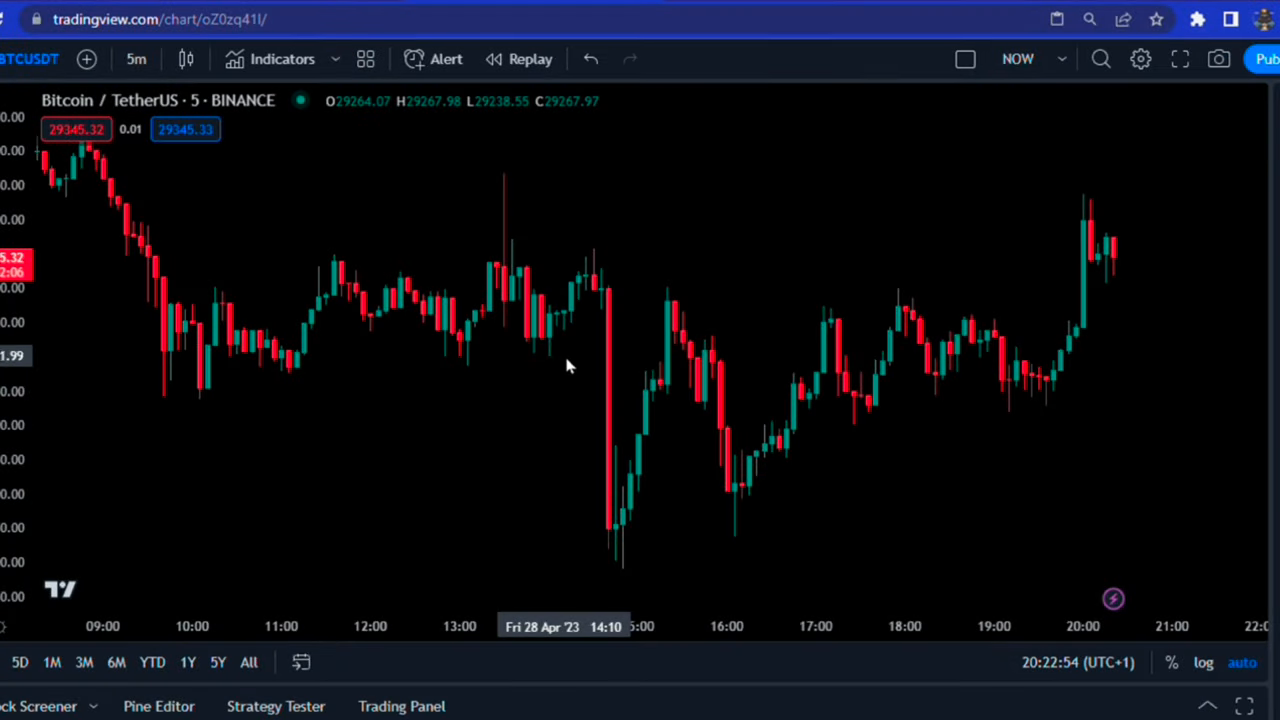
mouse_move(160, 688)
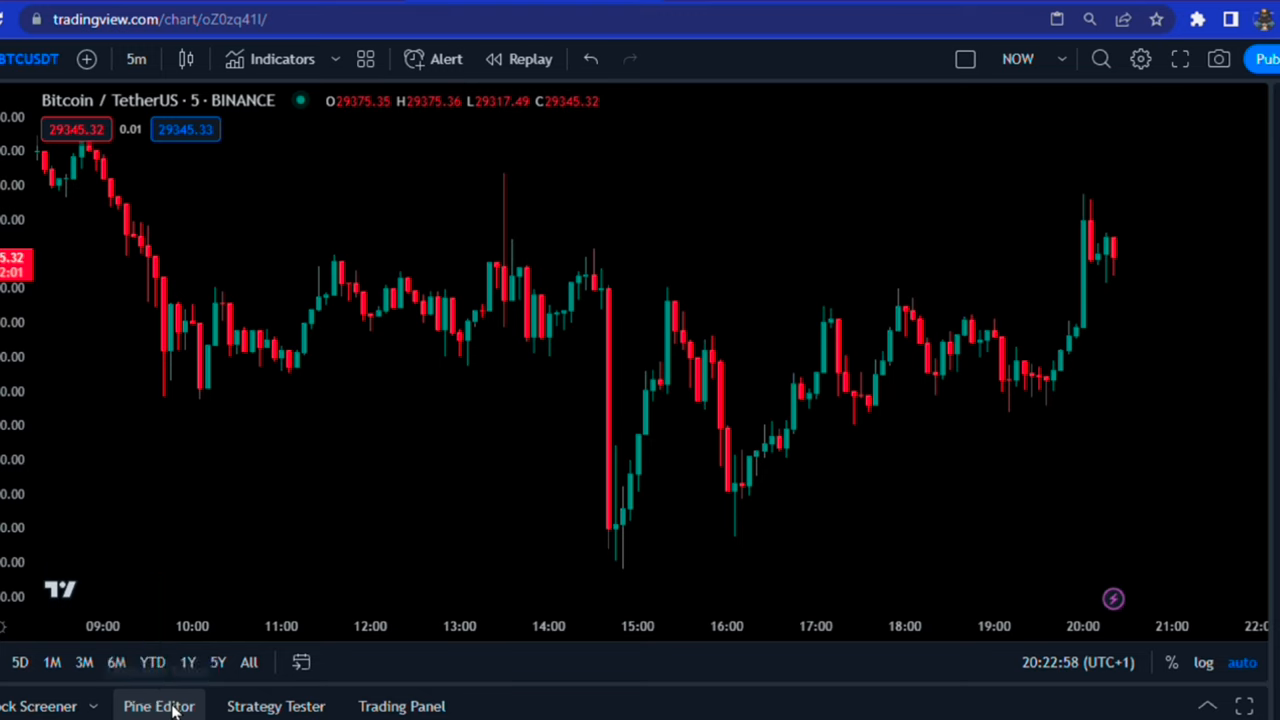
Paste the momentum script into the Pine Editor and add it to the BTCUSDT chart.
click(160, 706)
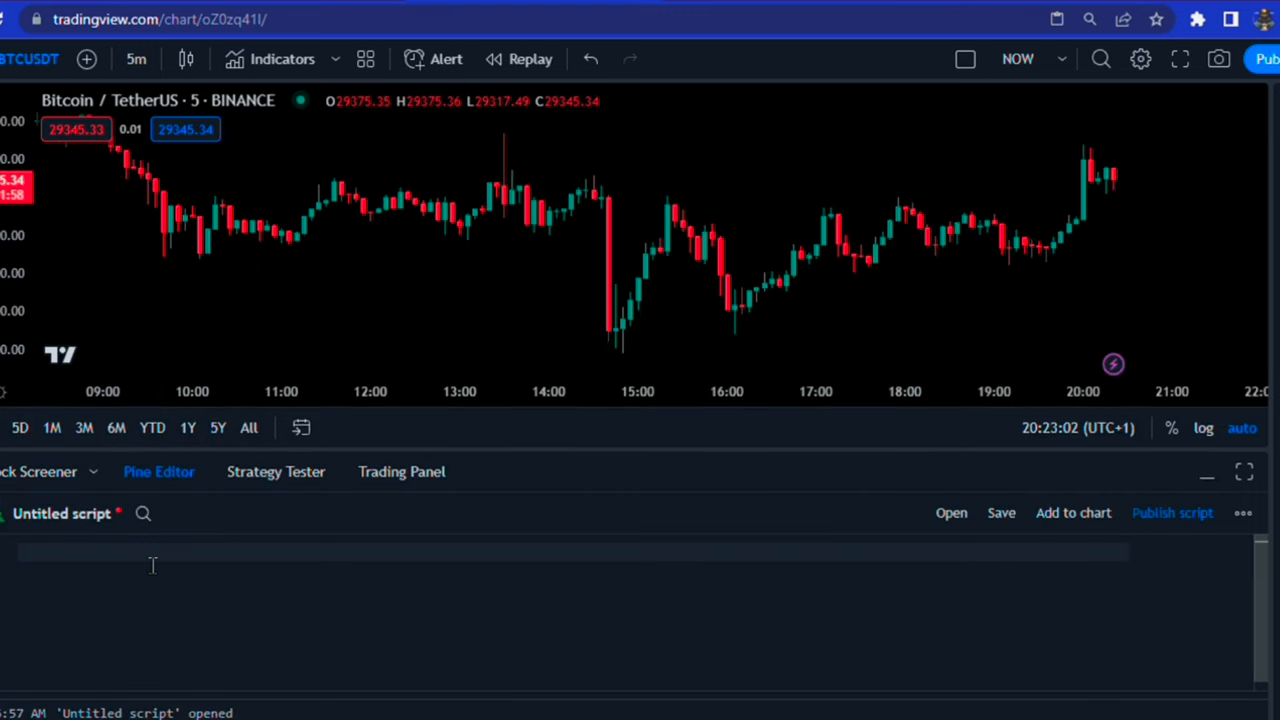
right_click(150, 560)
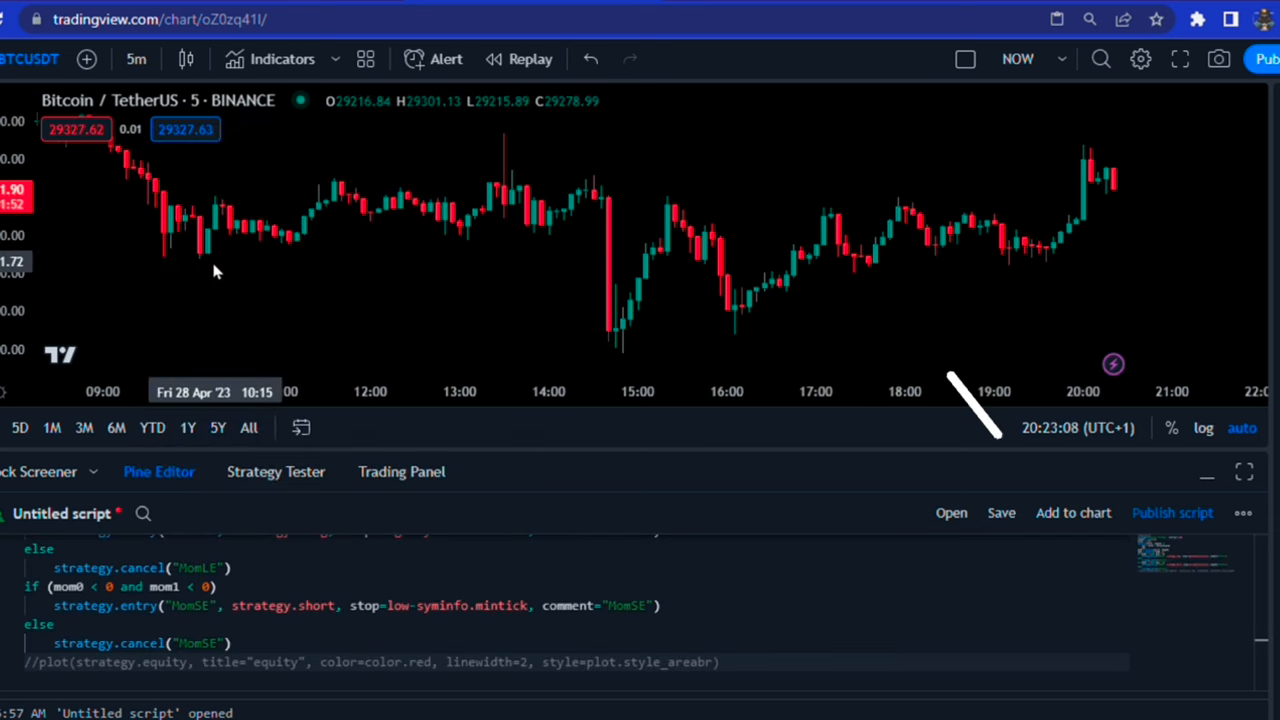
click(276, 472)
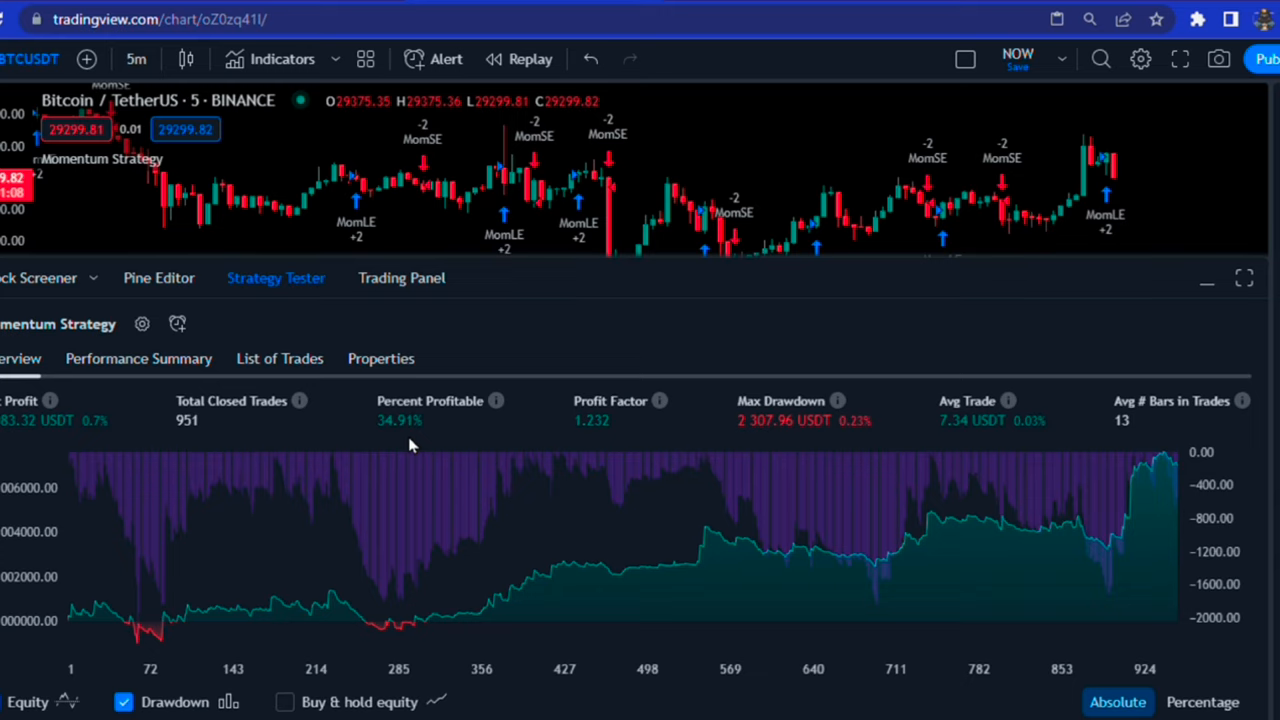
Change the Momentum Strategy length input to 5 and apply it for a retest.
click(1206, 278)
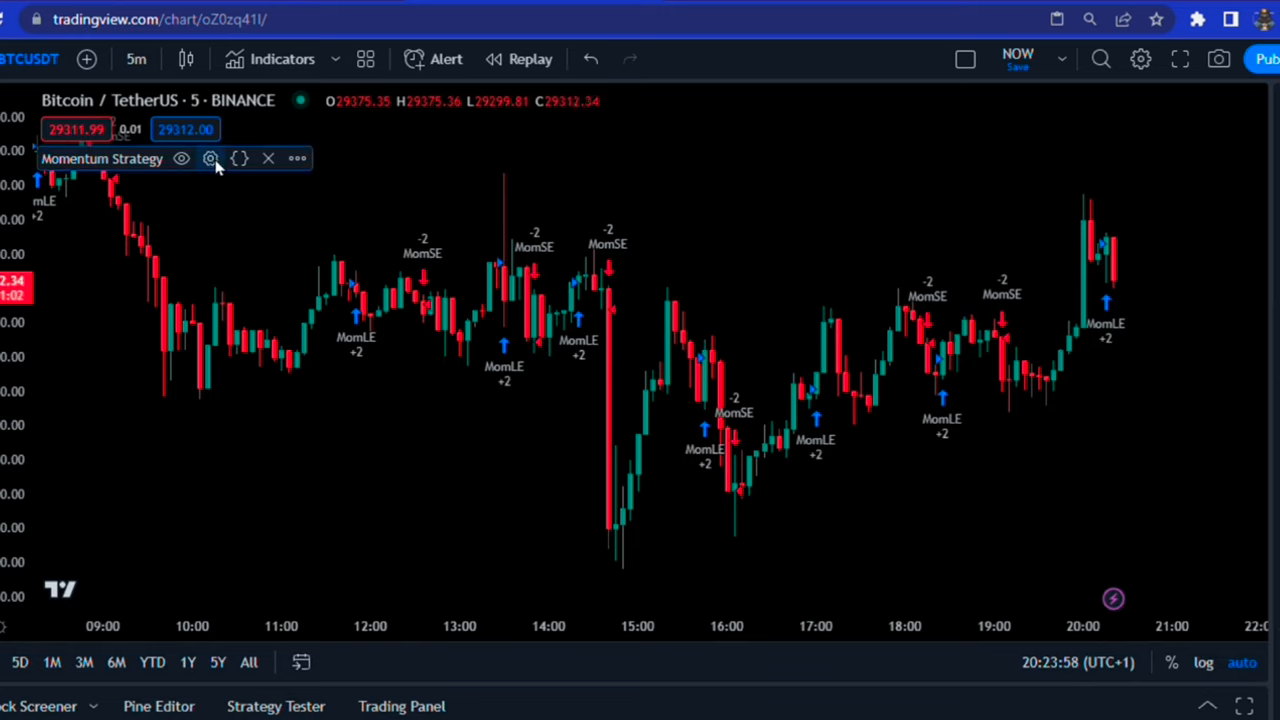
click(210, 158)
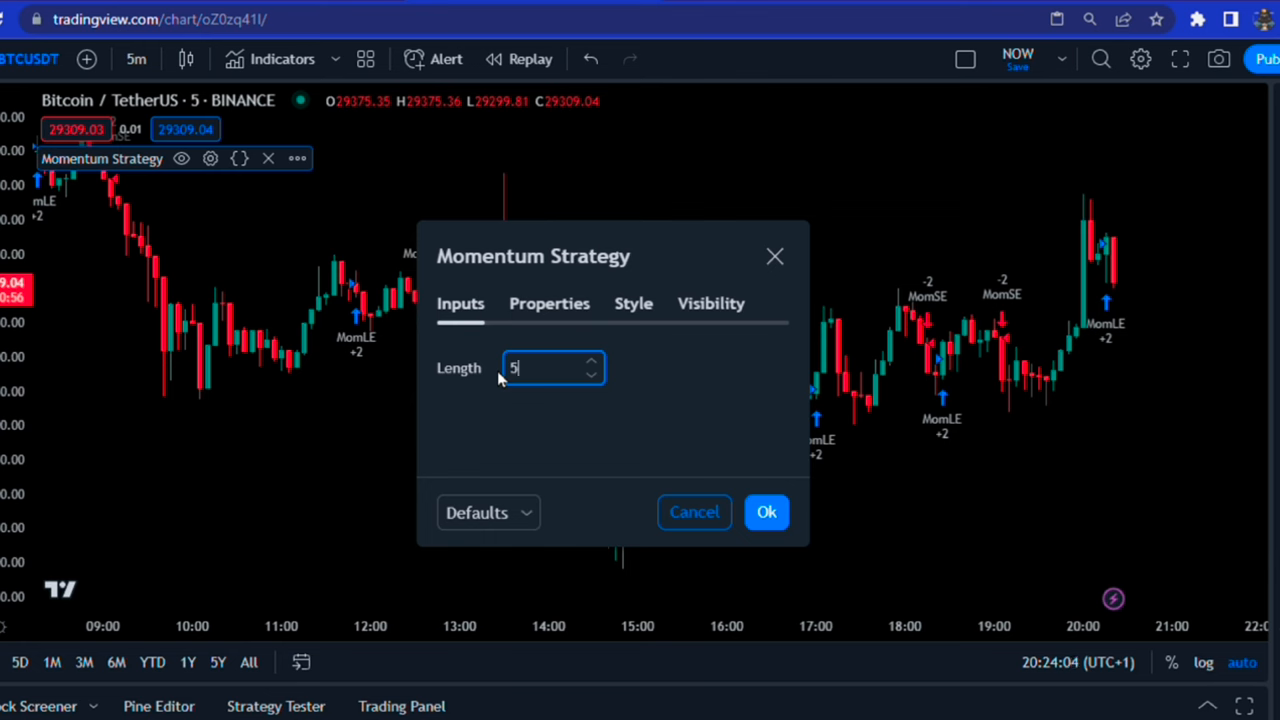
click(766, 512)
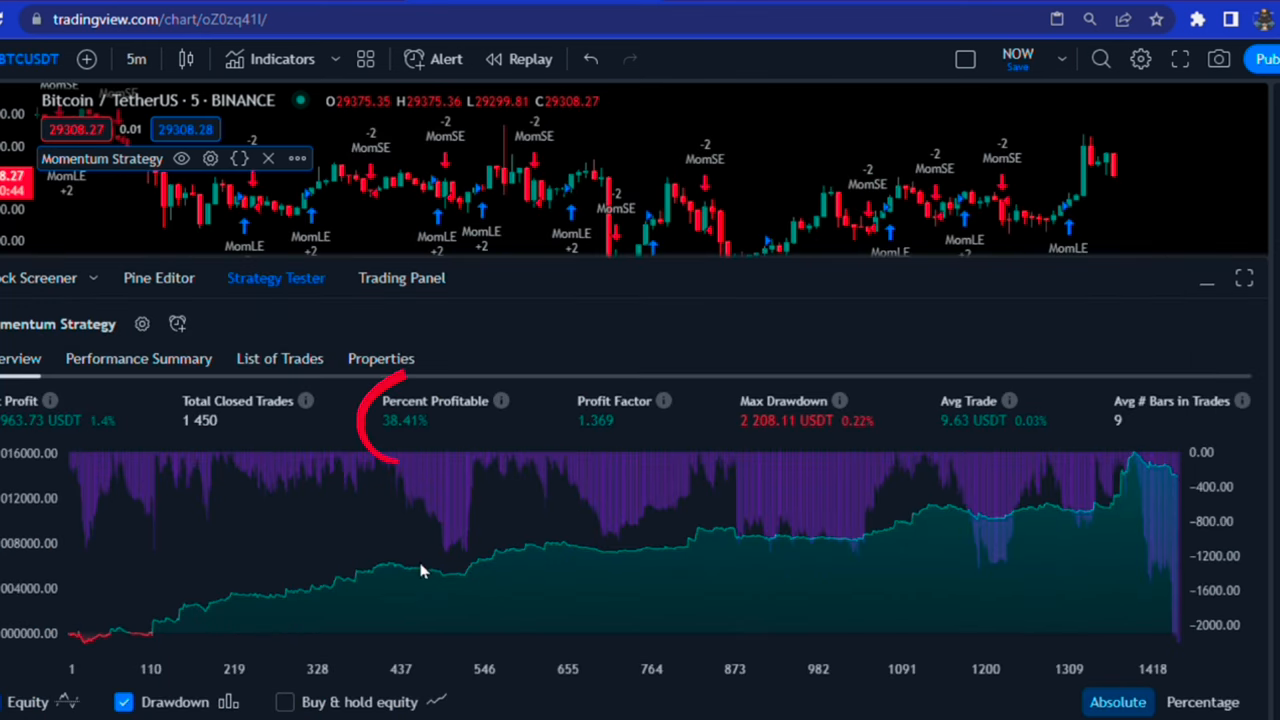
mouse_move(668, 528)
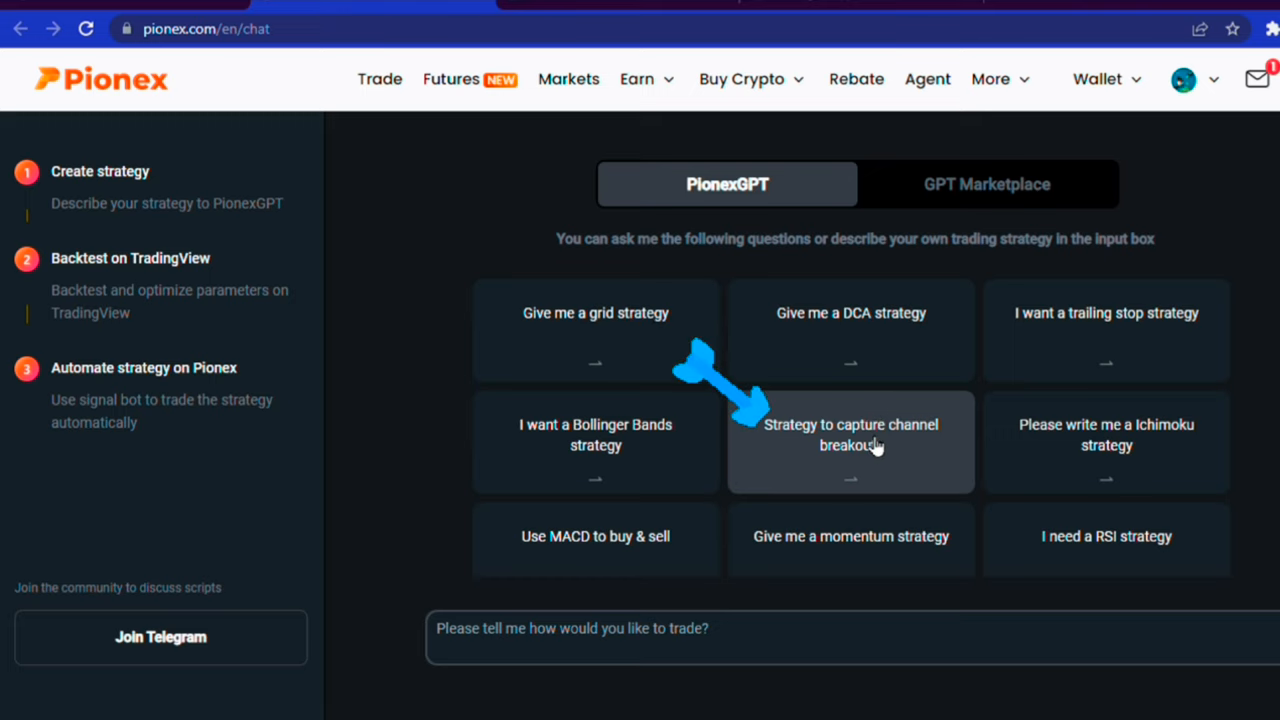
Request the 'Strategy to capture channel breakouts' script from PionexGPT and review it.
click(852, 434)
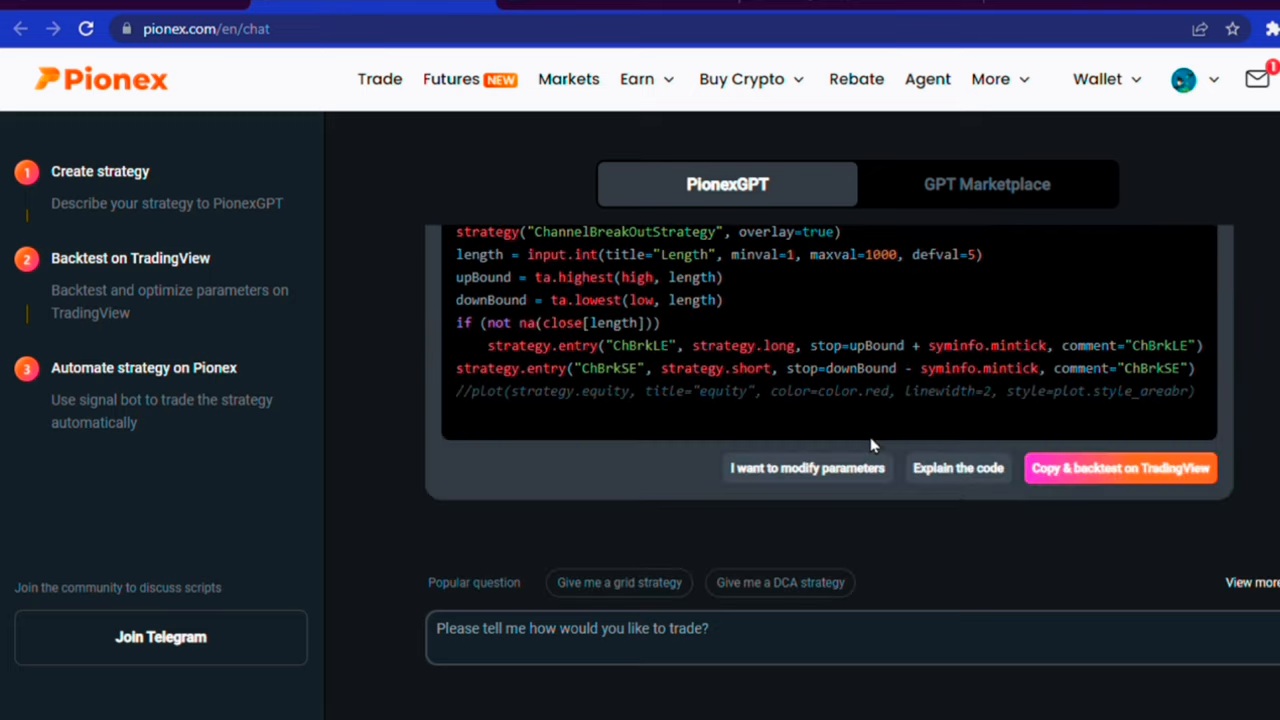
scroll(down, 3)
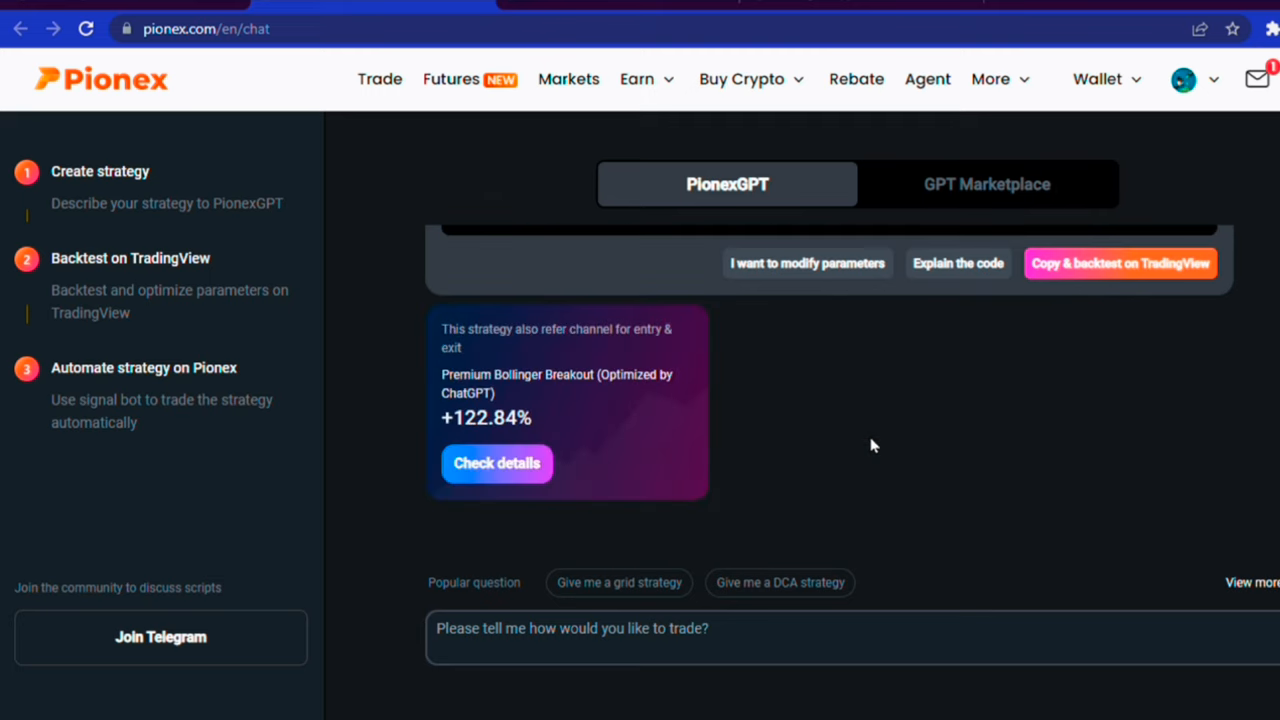
scroll(up, 3)
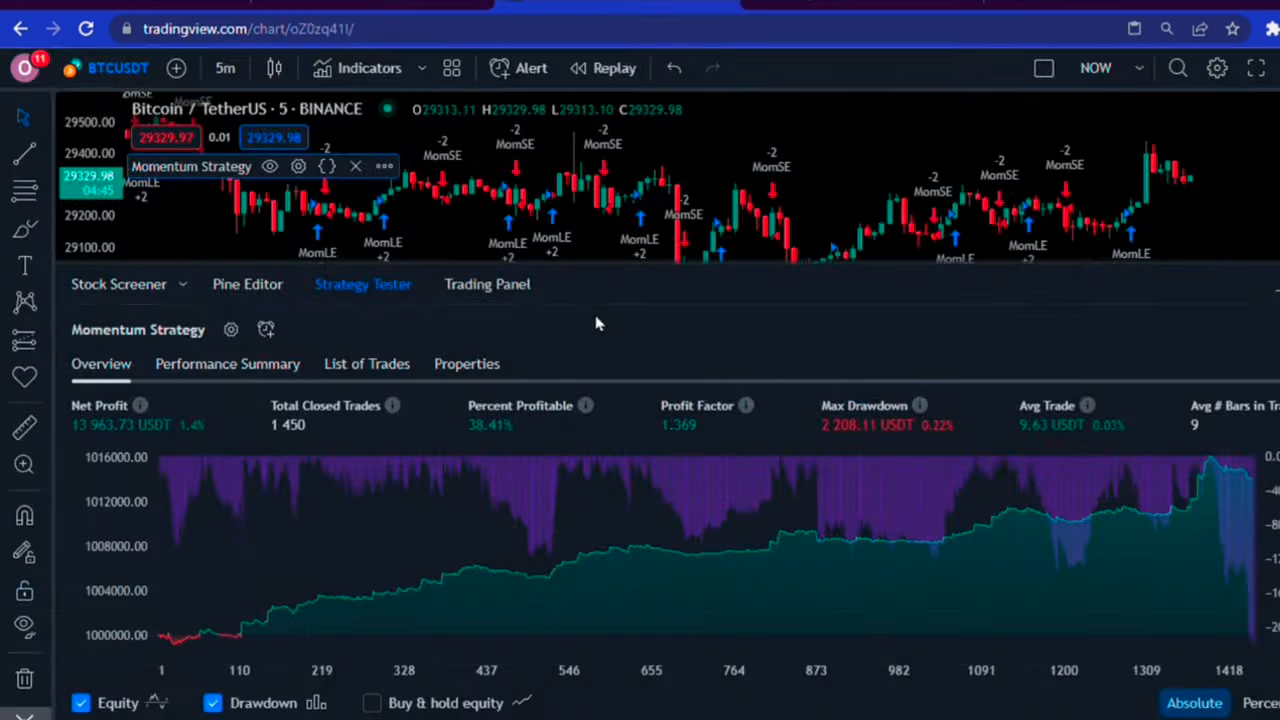
Paste the ChannelBreakOutStrategy code into a new Pine script and run it on the chart.
click(248, 284)
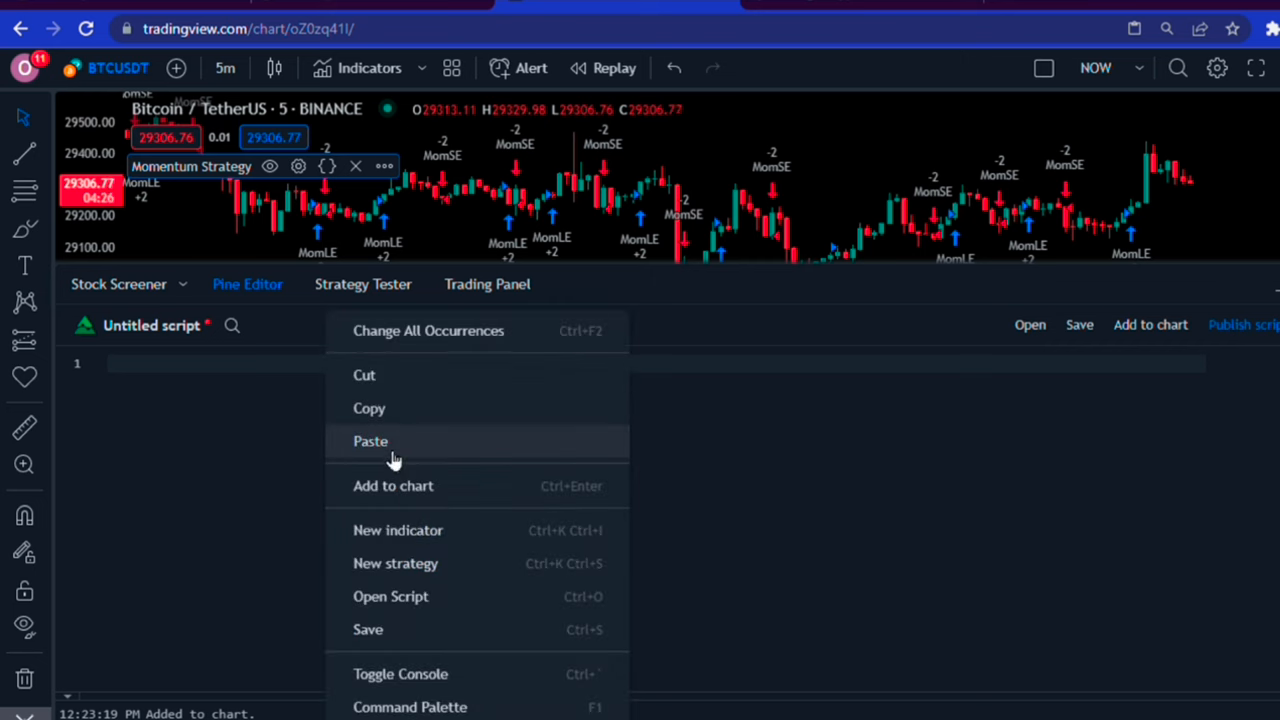
click(370, 442)
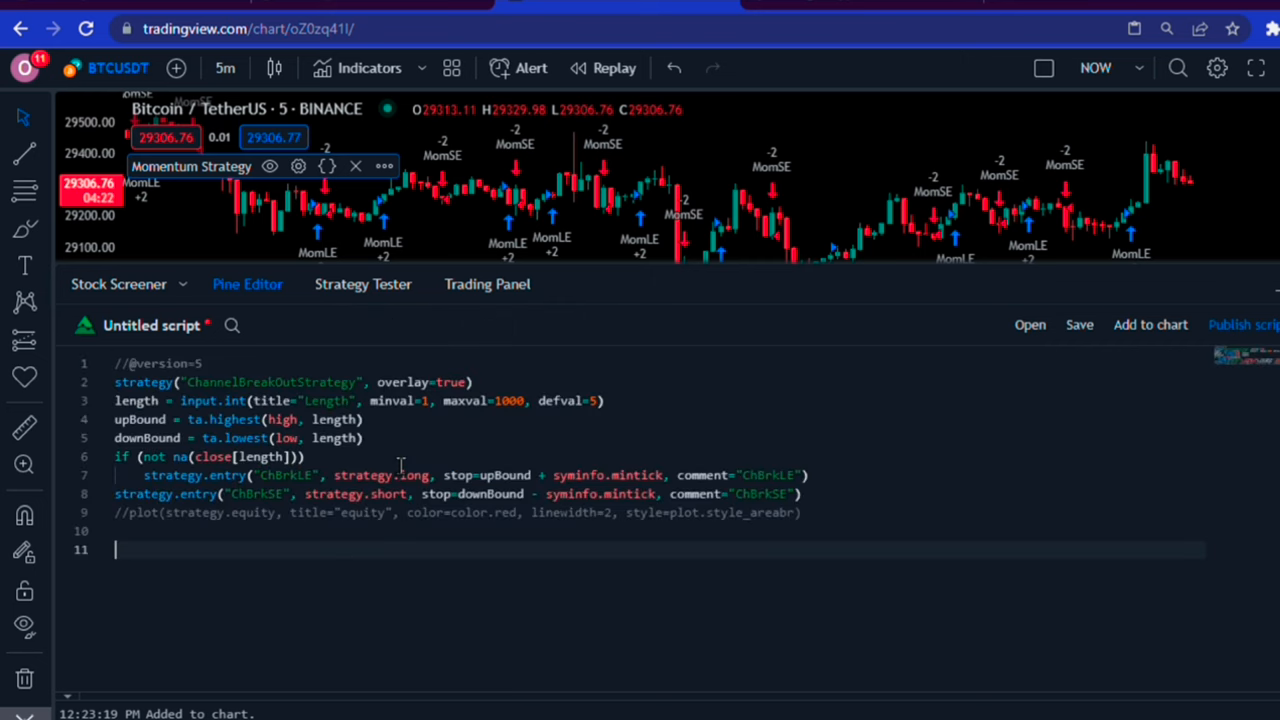
click(362, 284)
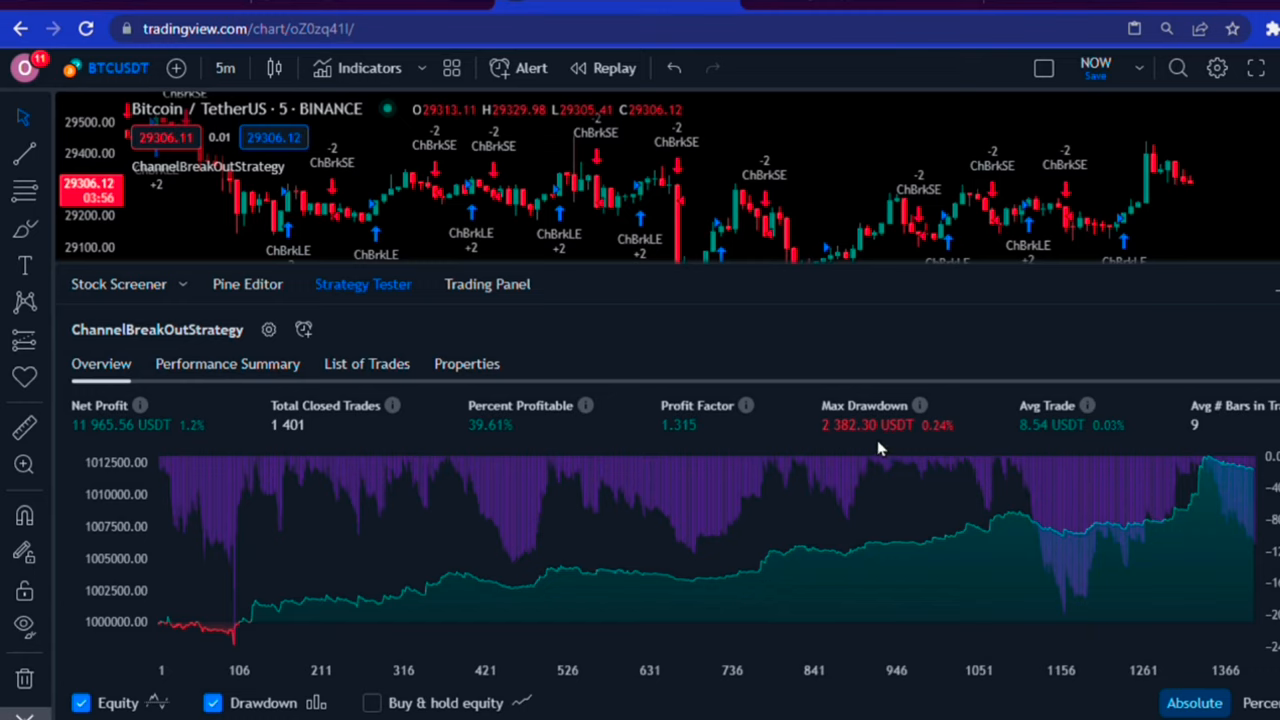
mouse_move(868, 450)
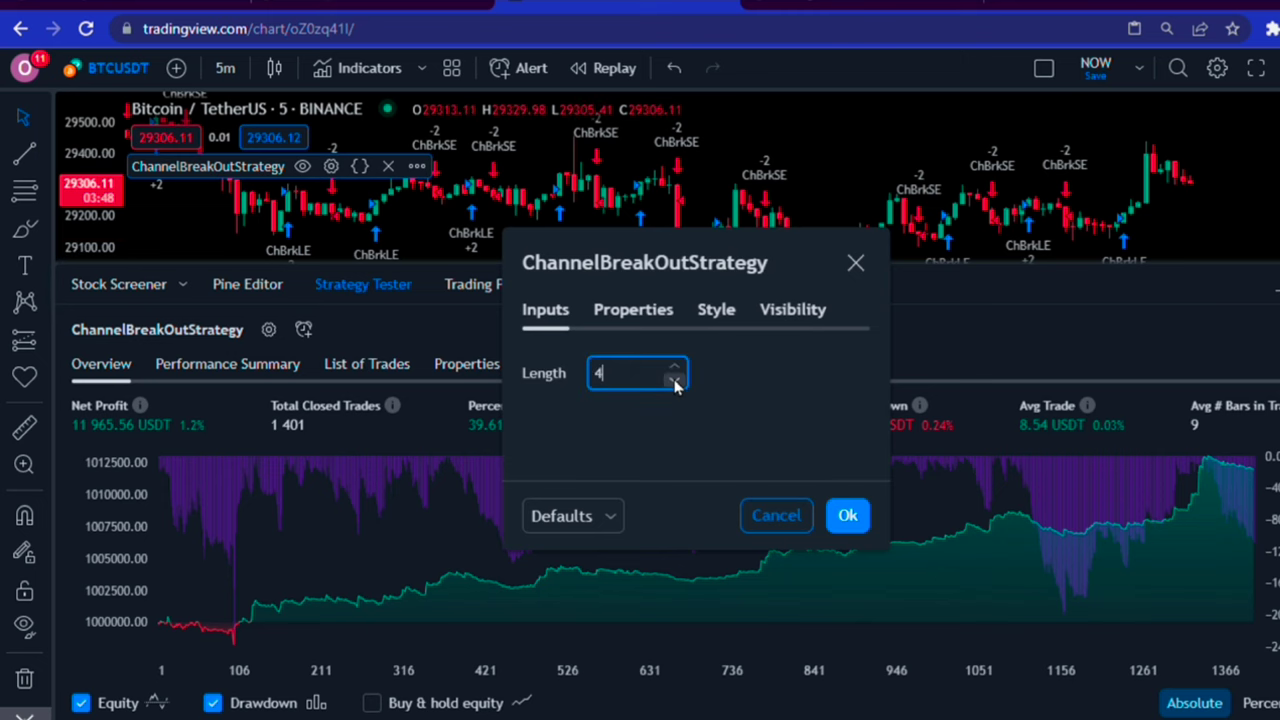
Set the strategy's Length input to 2 and run it on 1-minute bars.
click(848, 516)
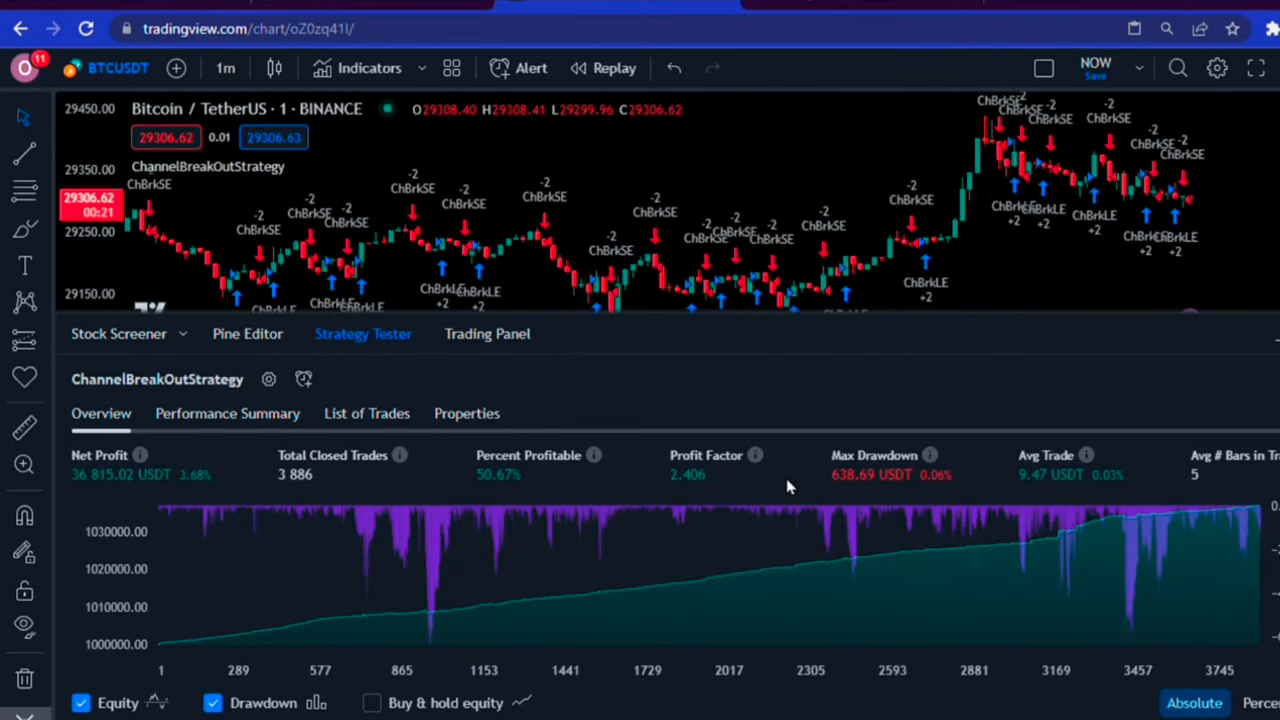
mouse_move(728, 552)
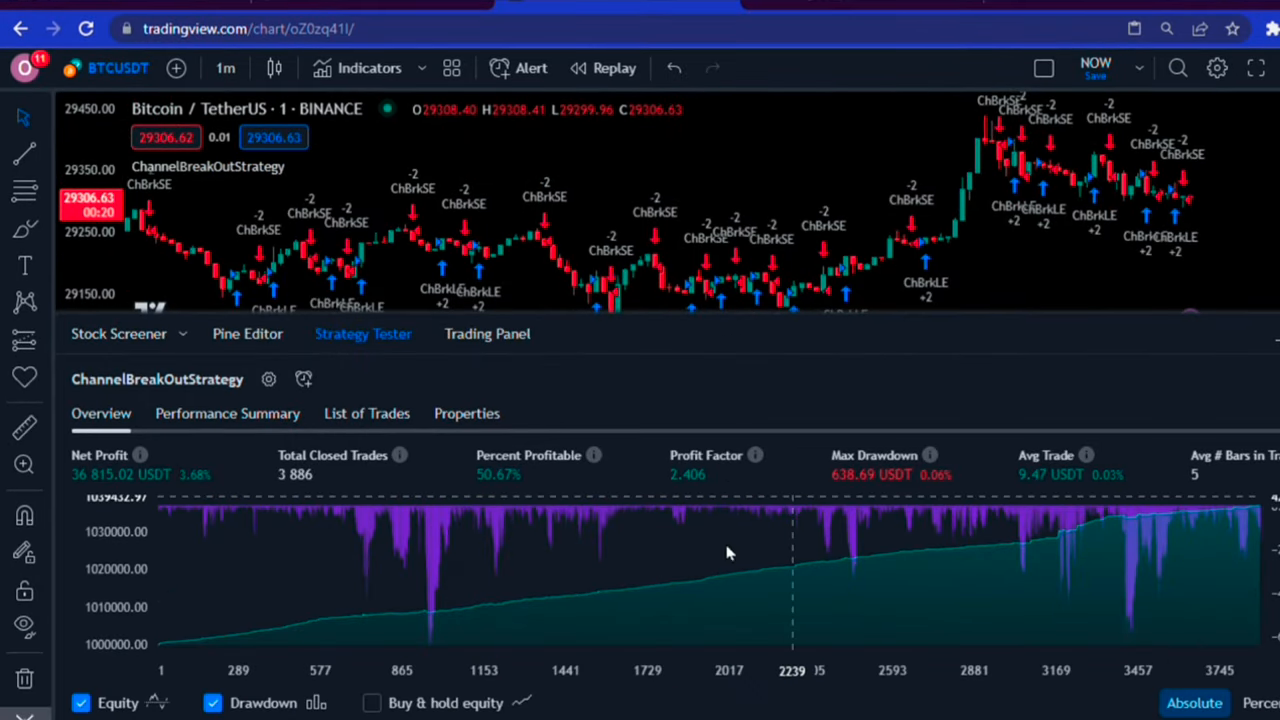
mouse_move(432, 588)
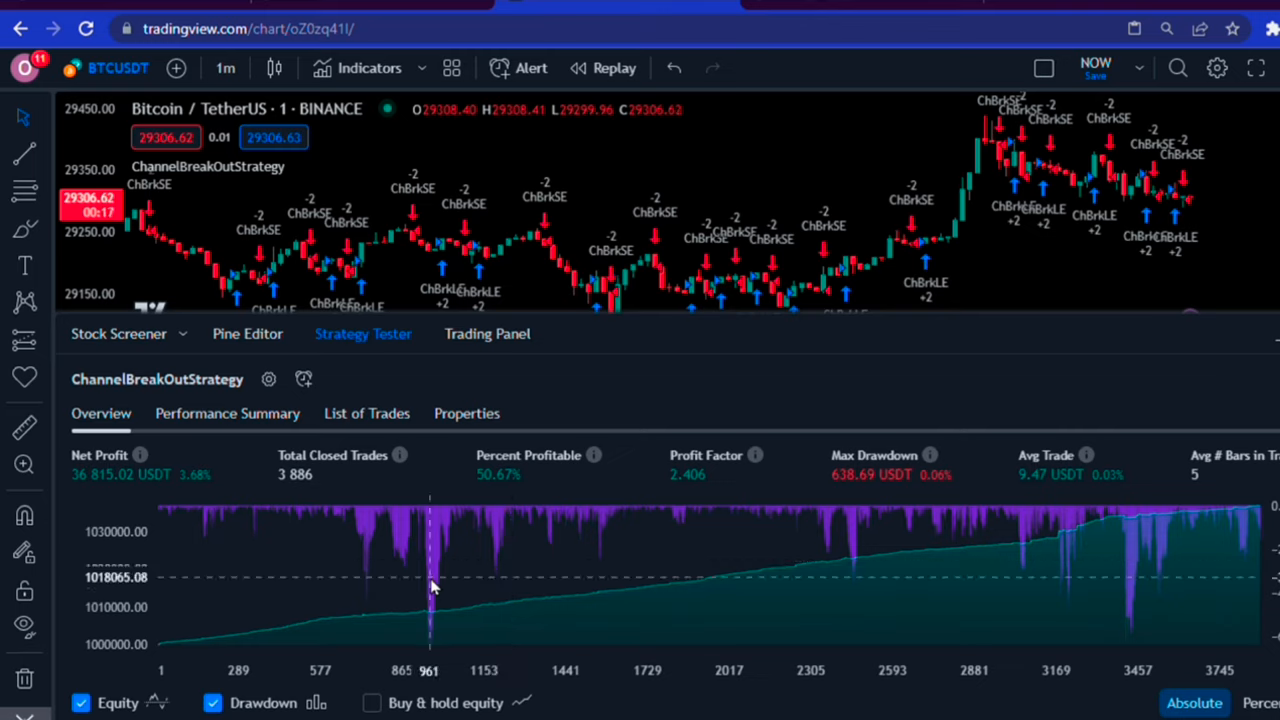
mouse_move(424, 590)
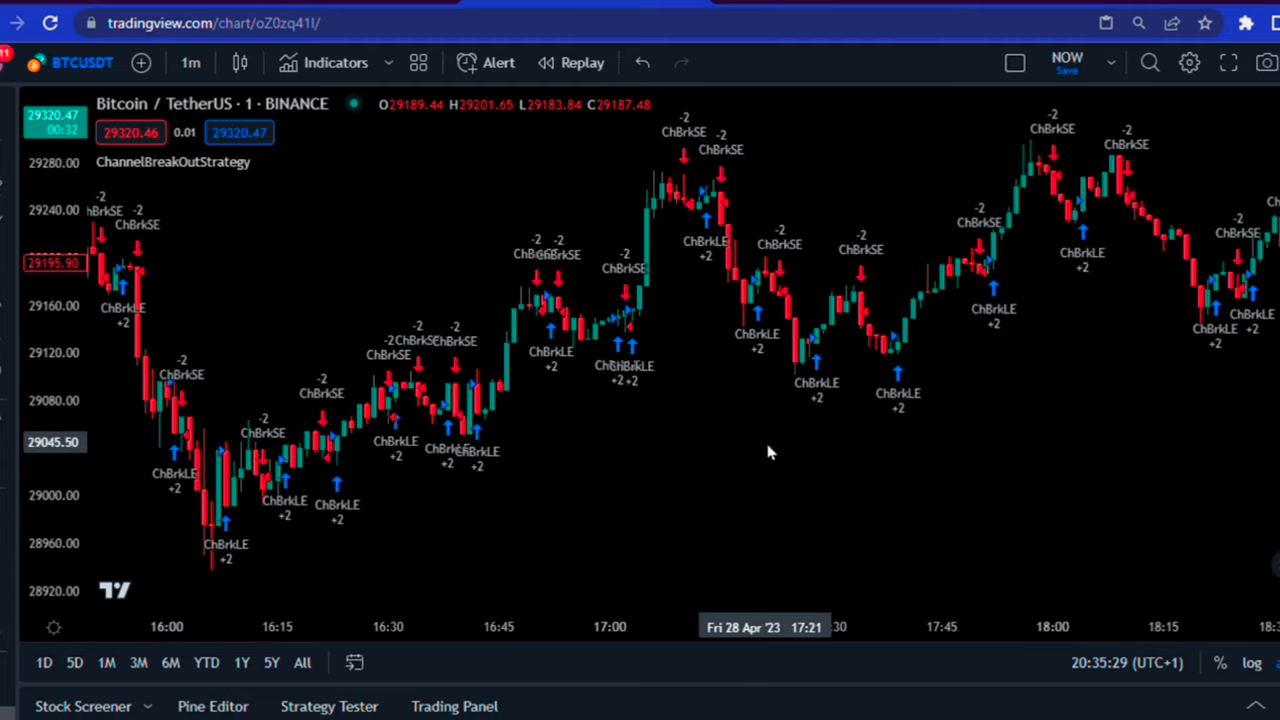
mouse_move(648, 458)
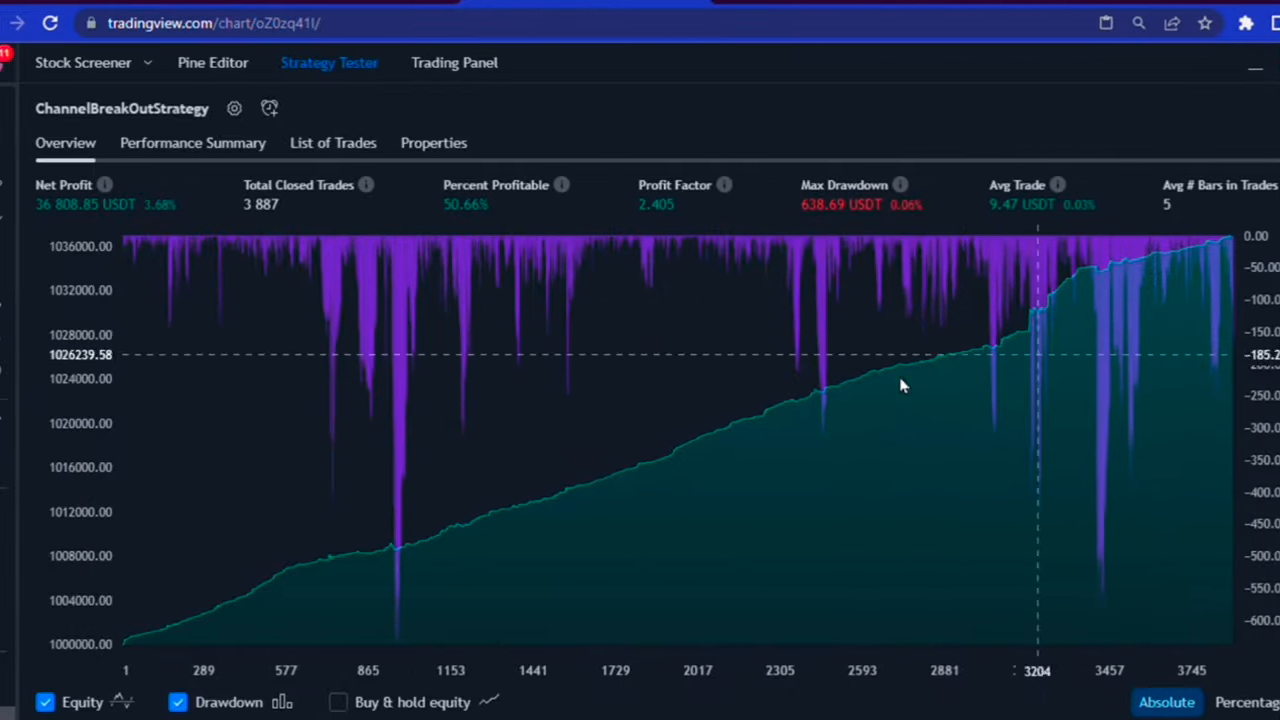
mouse_move(480, 520)
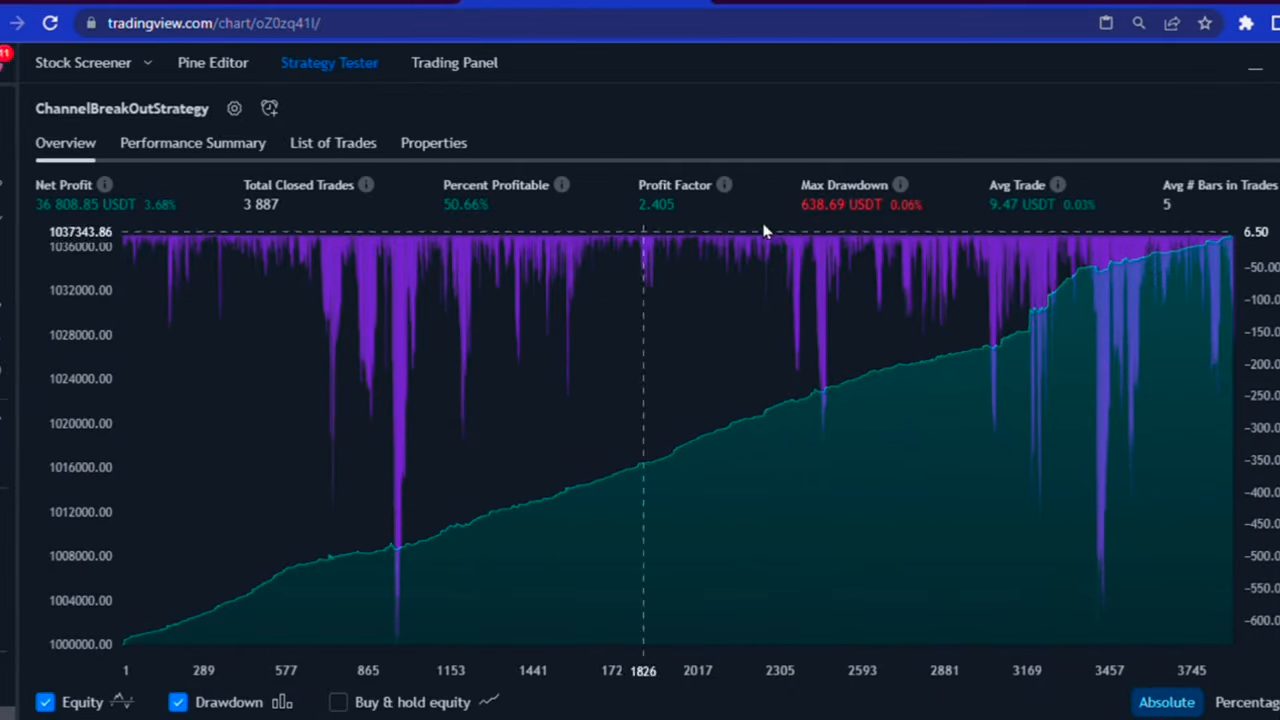
mouse_move(908, 218)
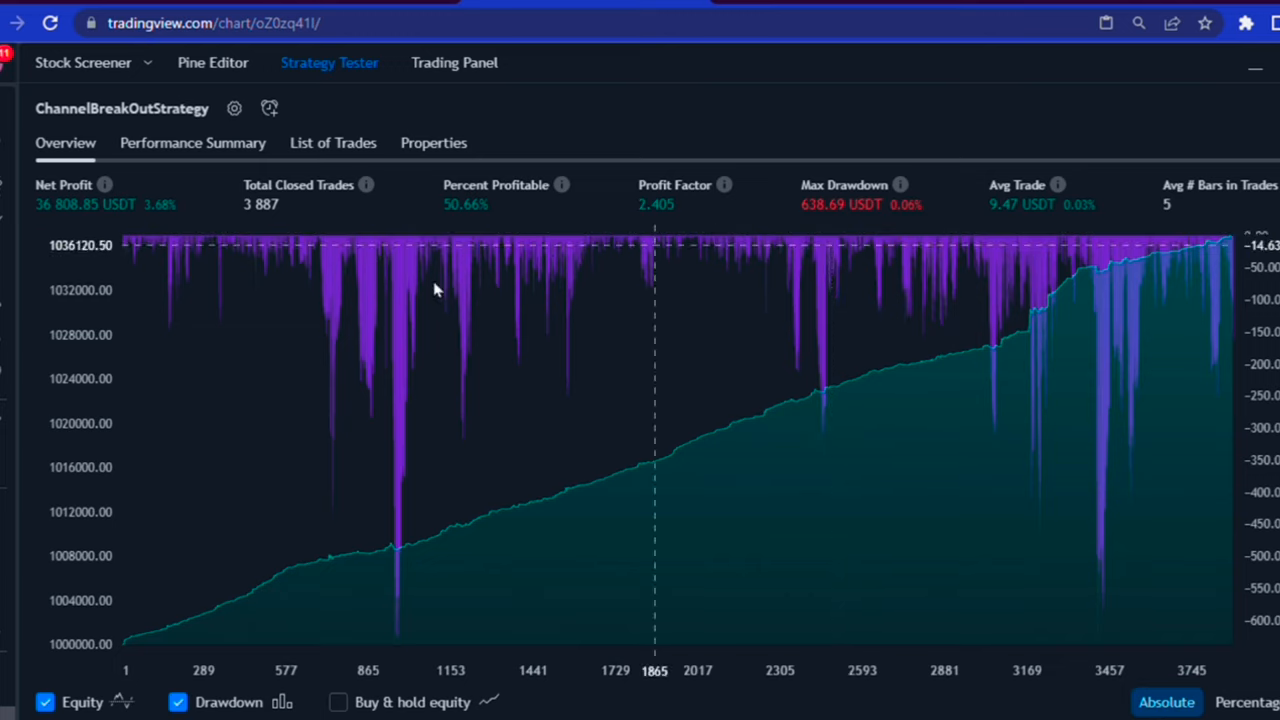
mouse_move(296, 596)
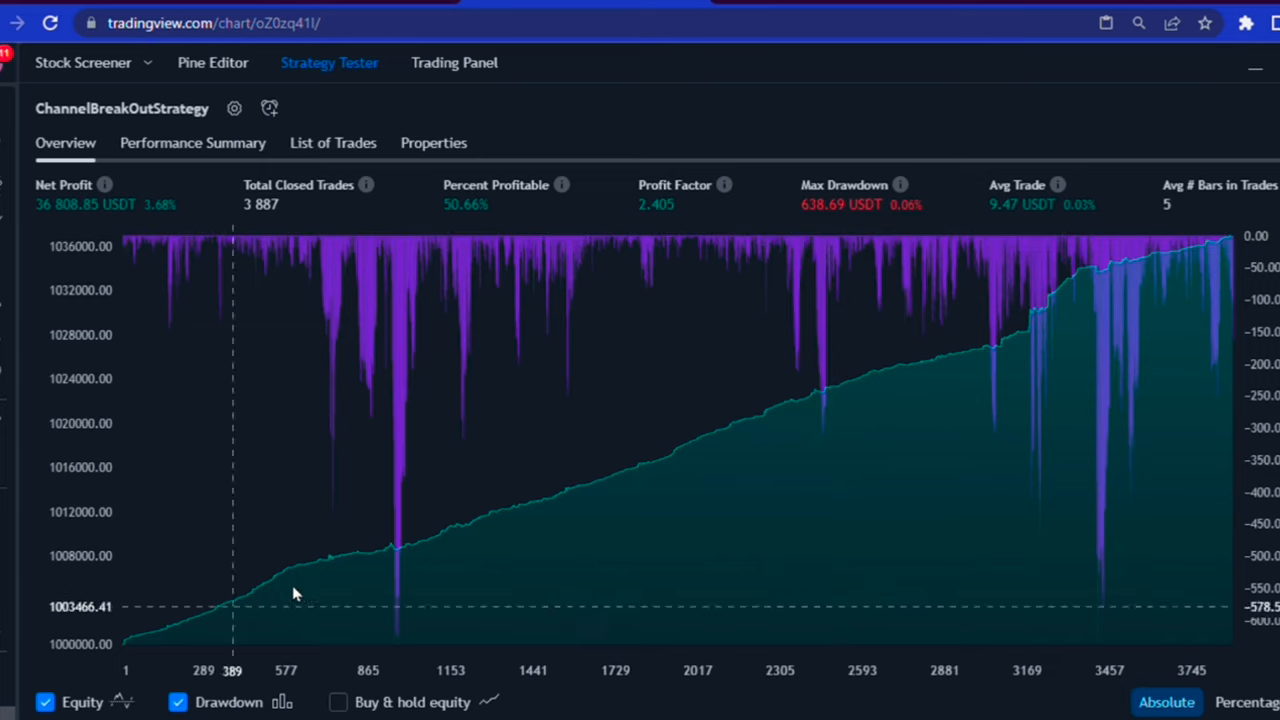
mouse_move(718, 474)
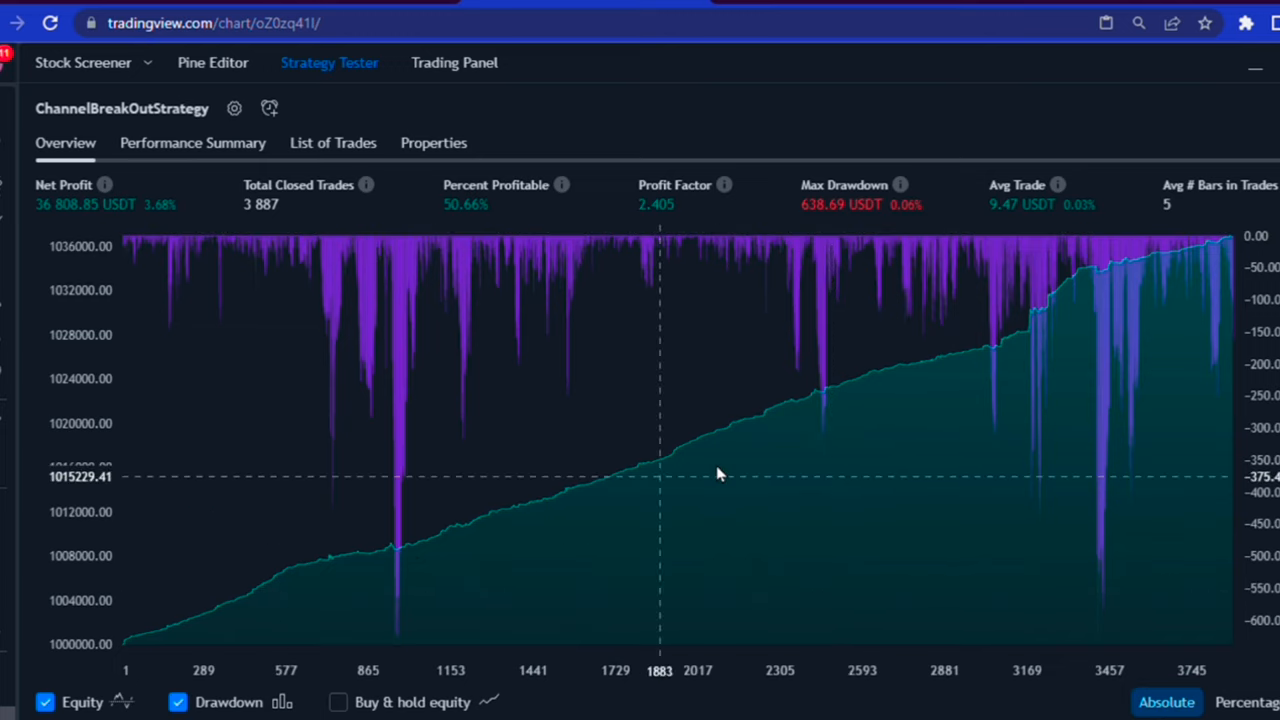
mouse_move(644, 500)
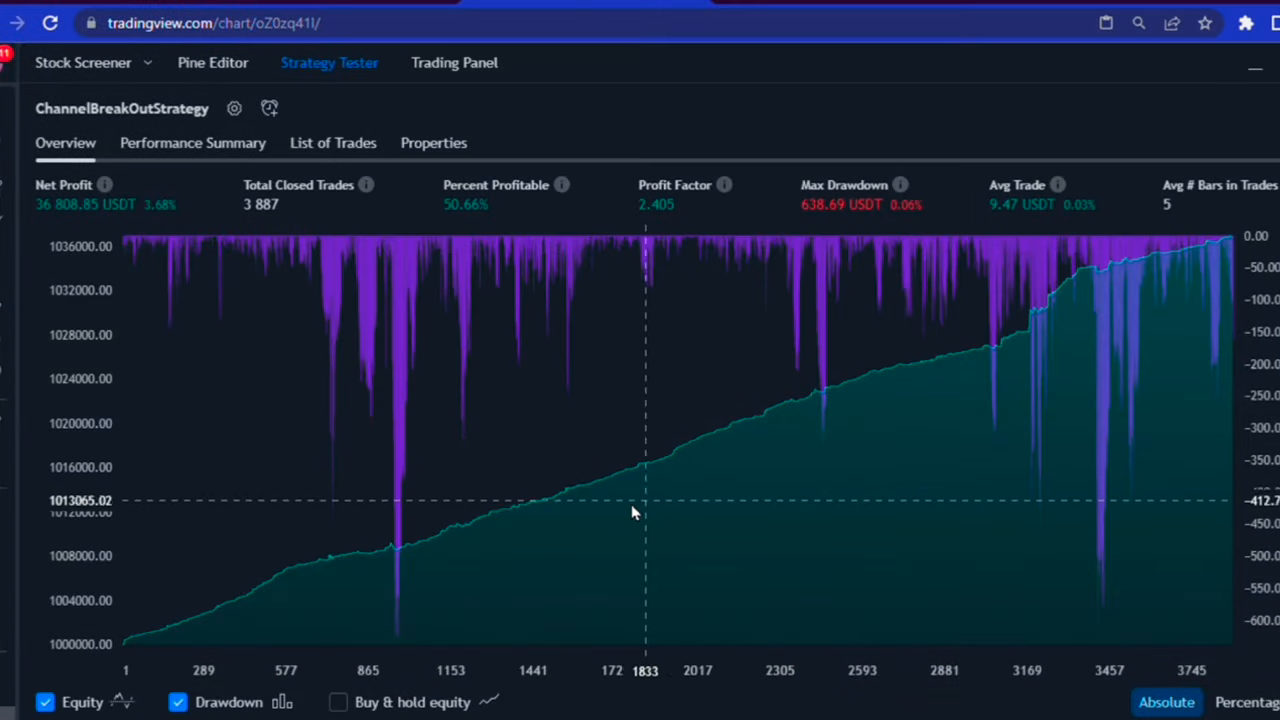
mouse_move(536, 424)
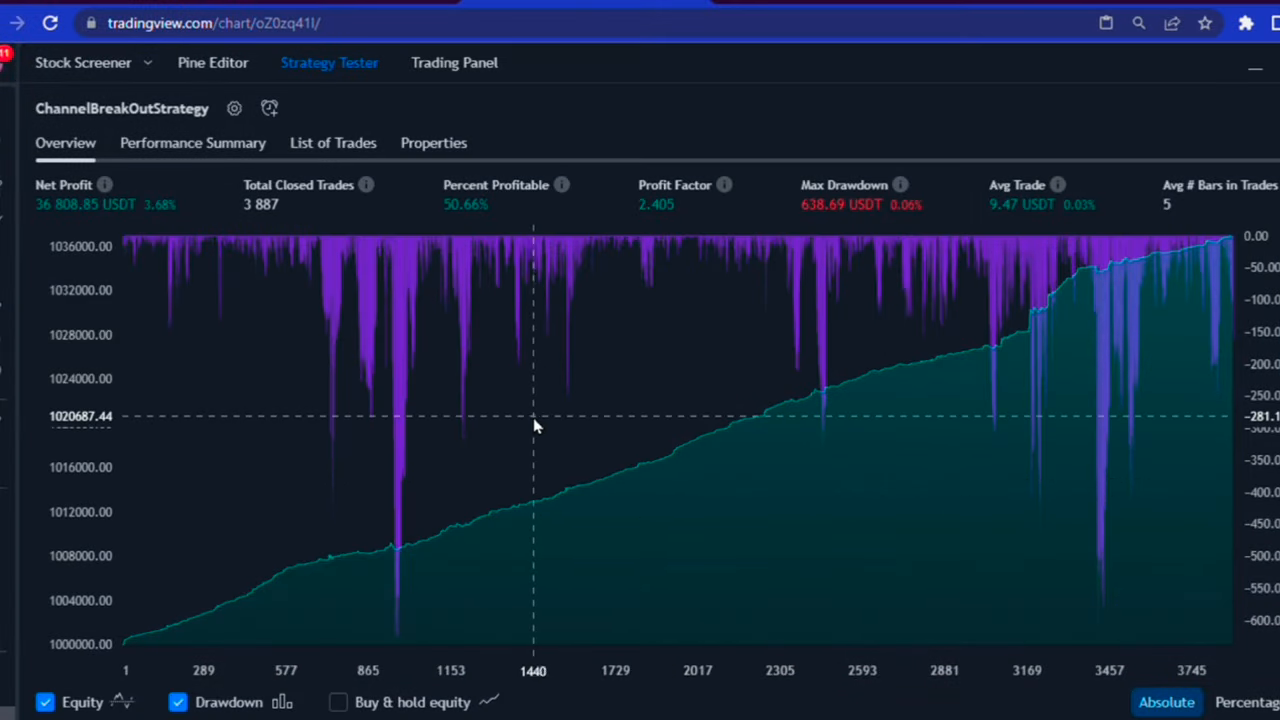
Return to the ChannelBreakOutStrategy source in the Pine Editor after reviewing the equity graph.
click(212, 62)
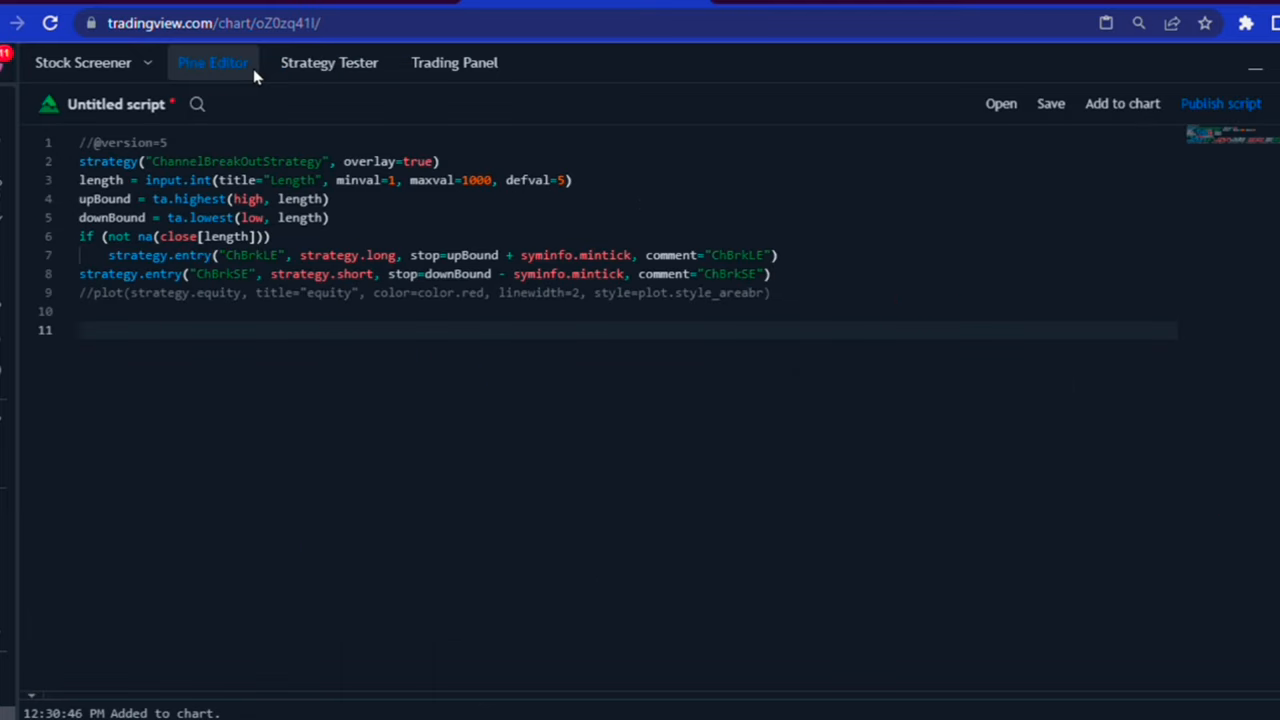
mouse_move(578, 200)
text(2)
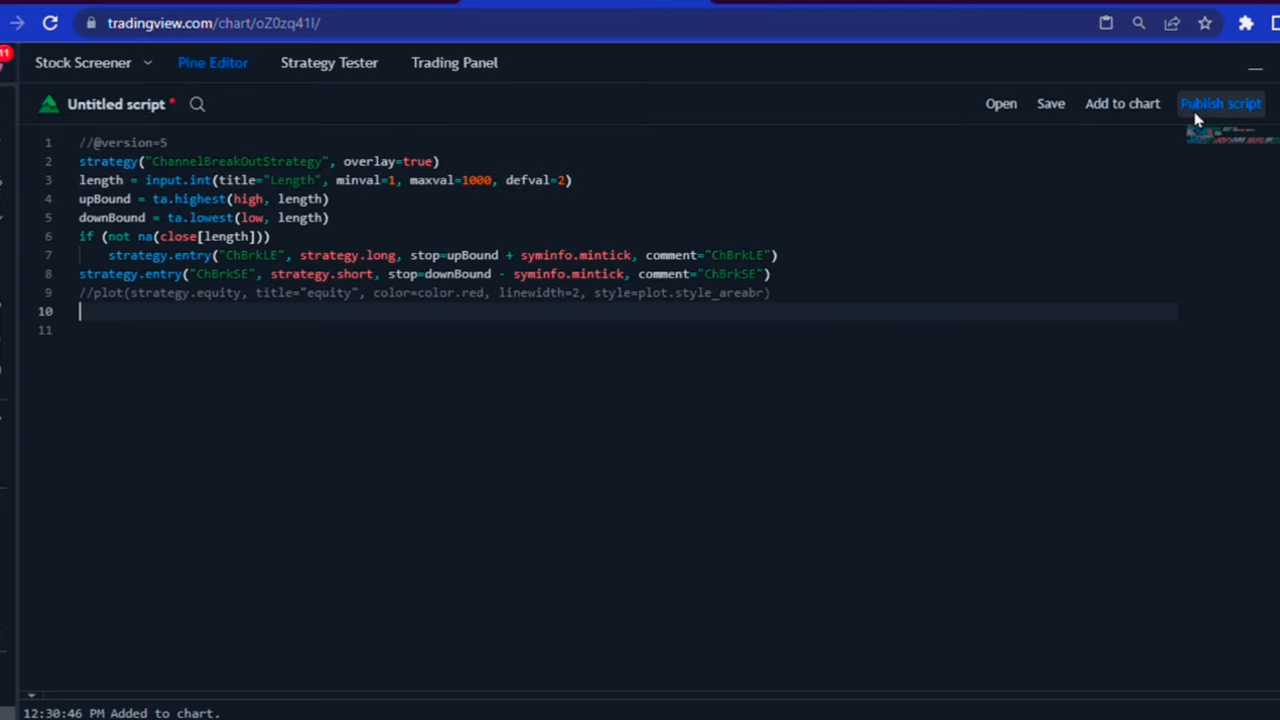
Change the input.int default from defval=5 to defval=2, ready to publish the script.
click(1220, 104)
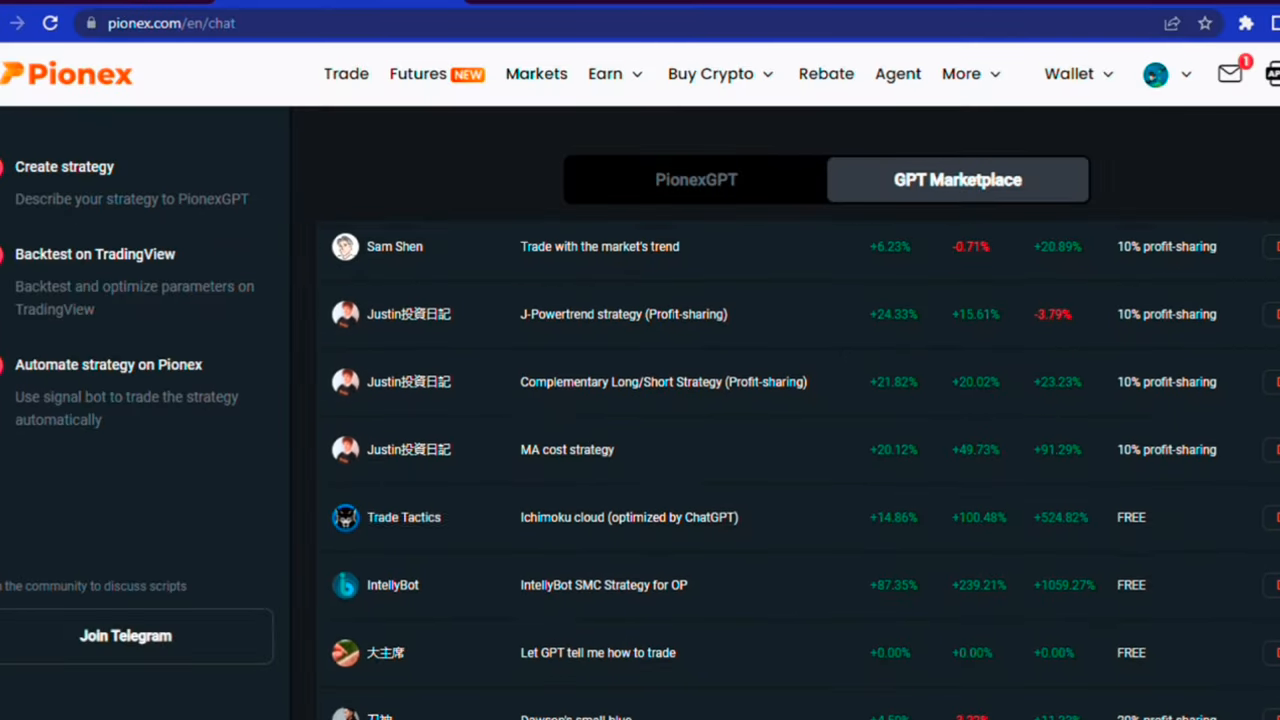
Browse down the Pionex GPT Marketplace strategy list.
scroll(down, 3)
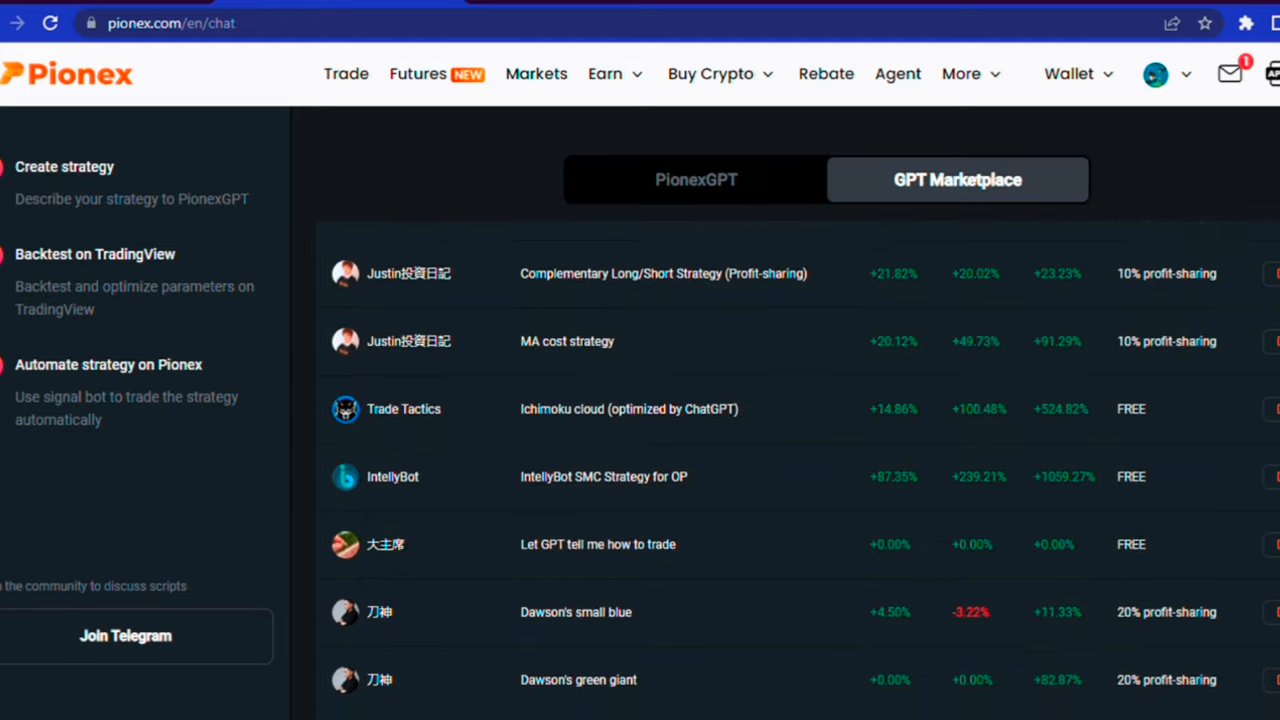
scroll(down, 3)
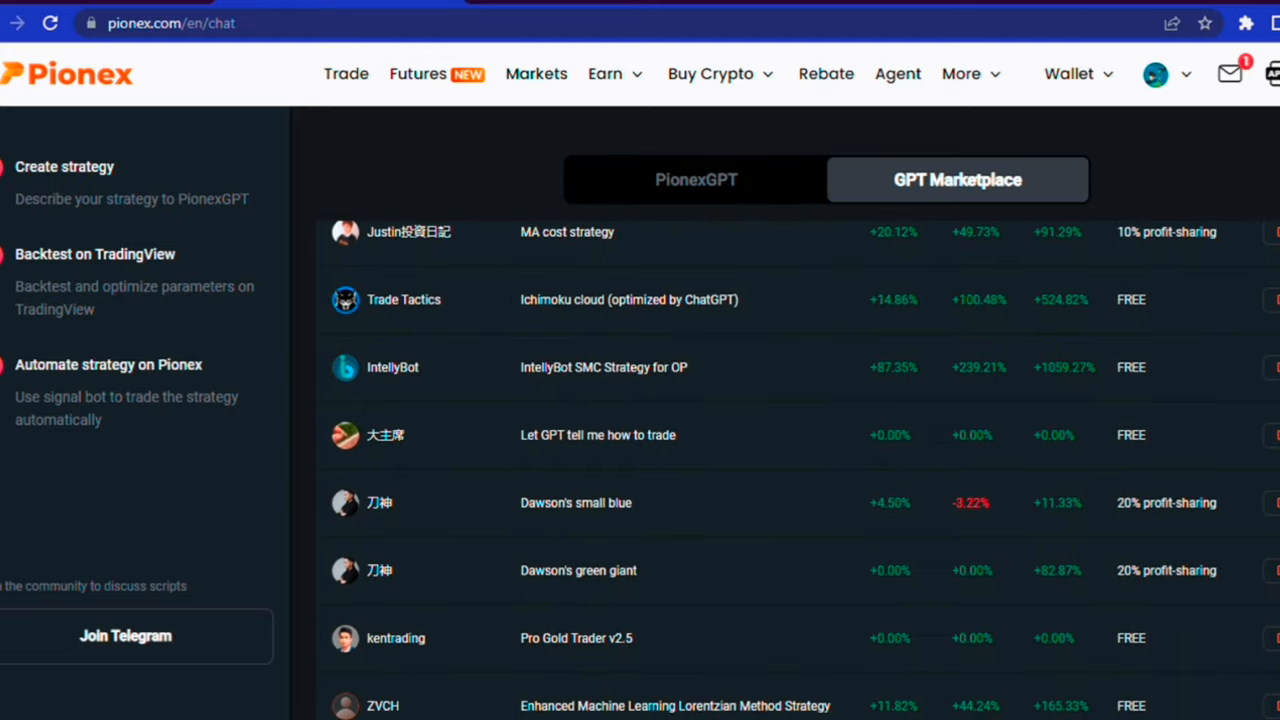
scroll(down, 3)
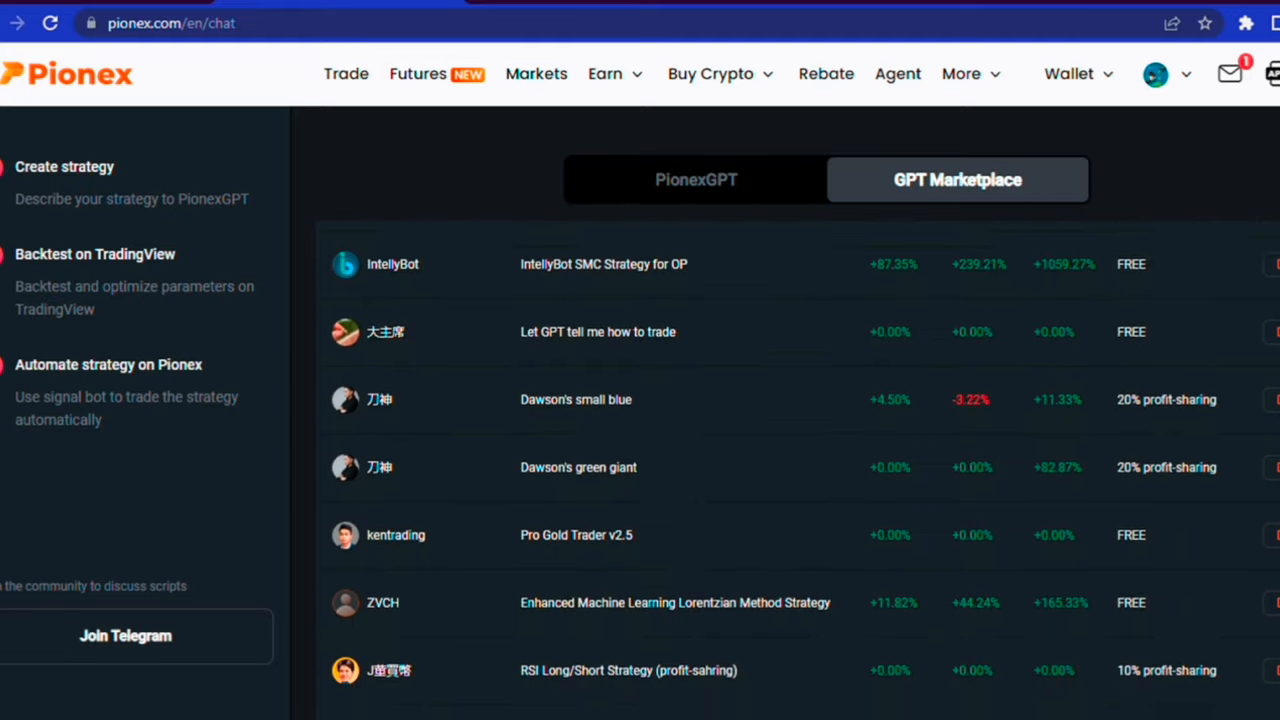
Return to the PionexGPT chat and read through the generated strategy code's entry and exit conditions.
click(696, 180)
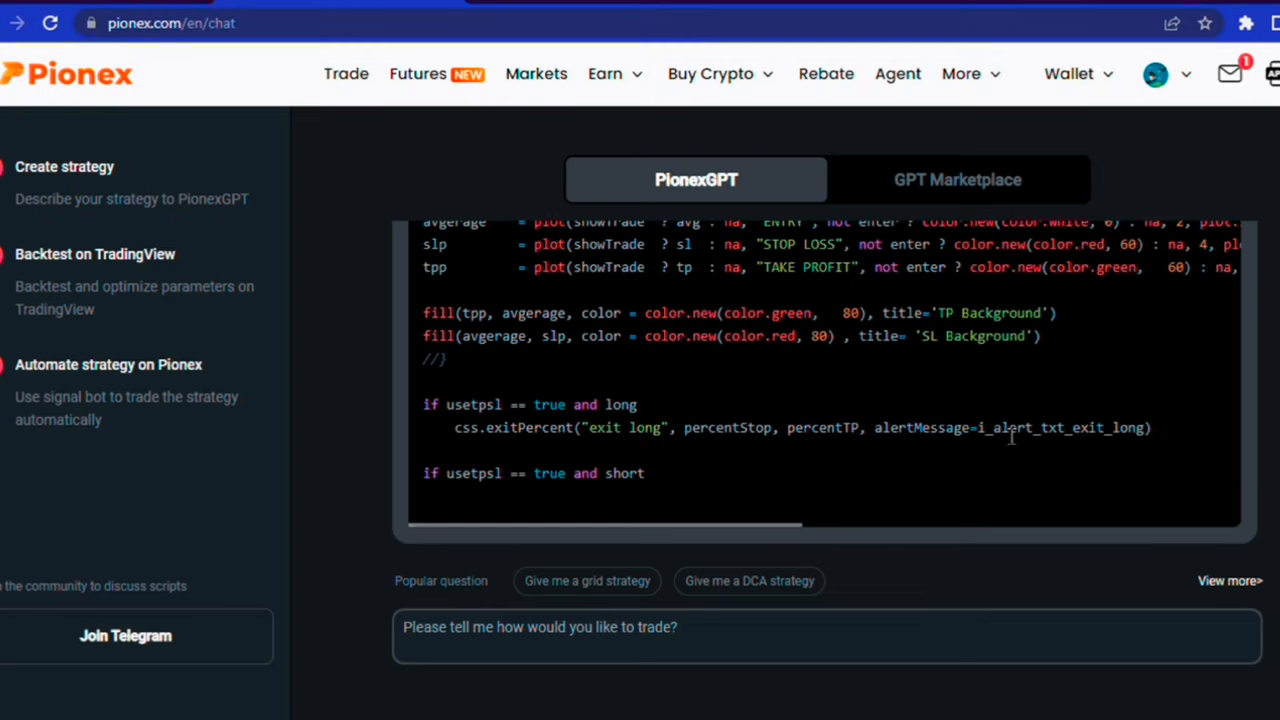
scroll(down, 3)
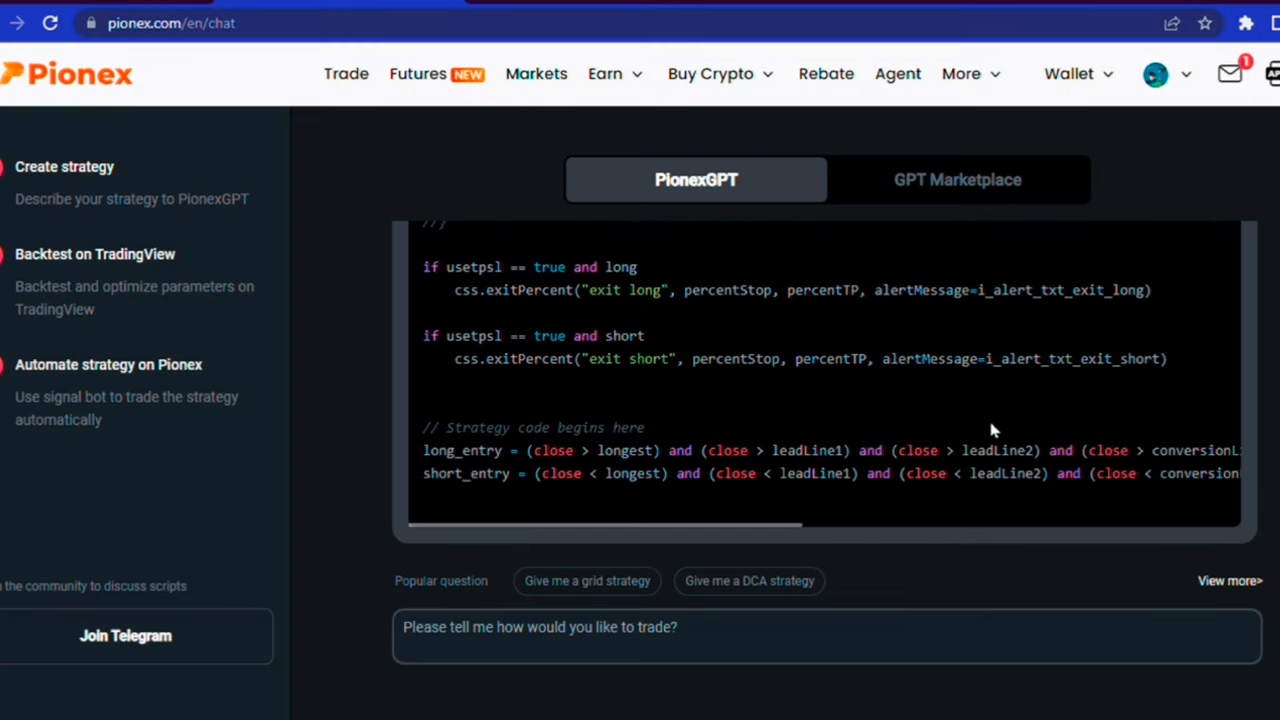
scroll(down, 3)
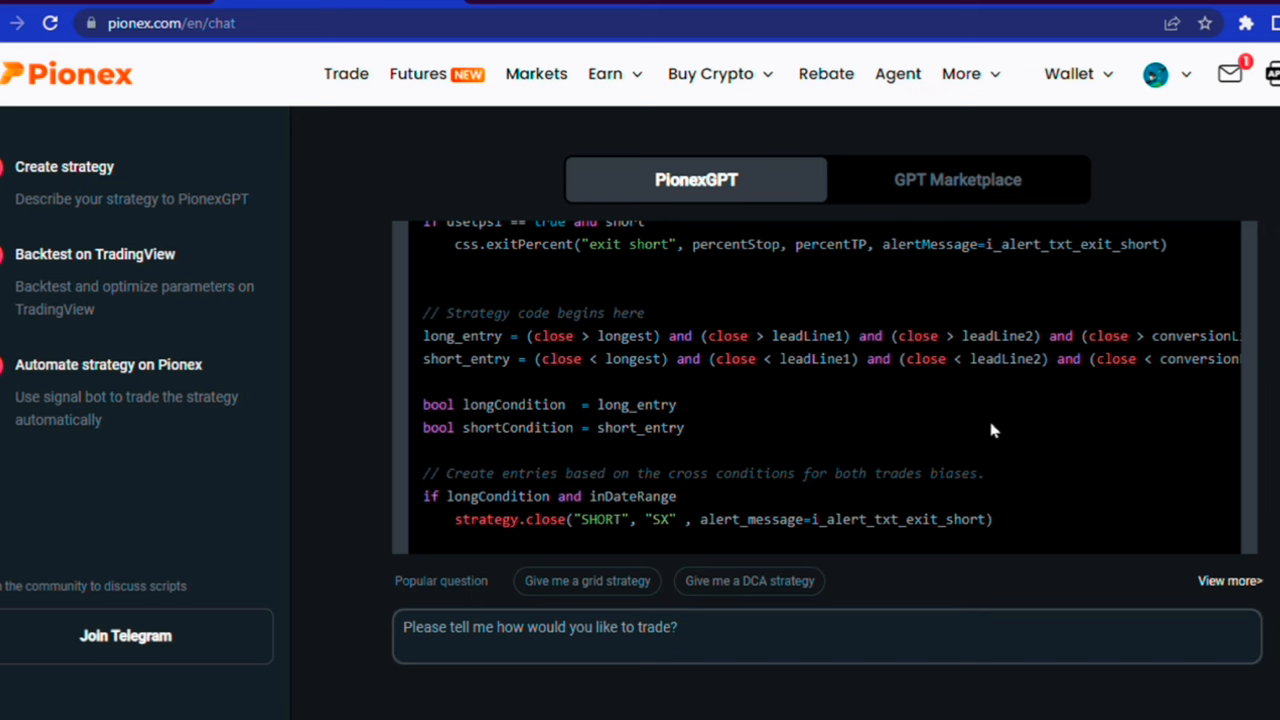
scroll(down, 3)
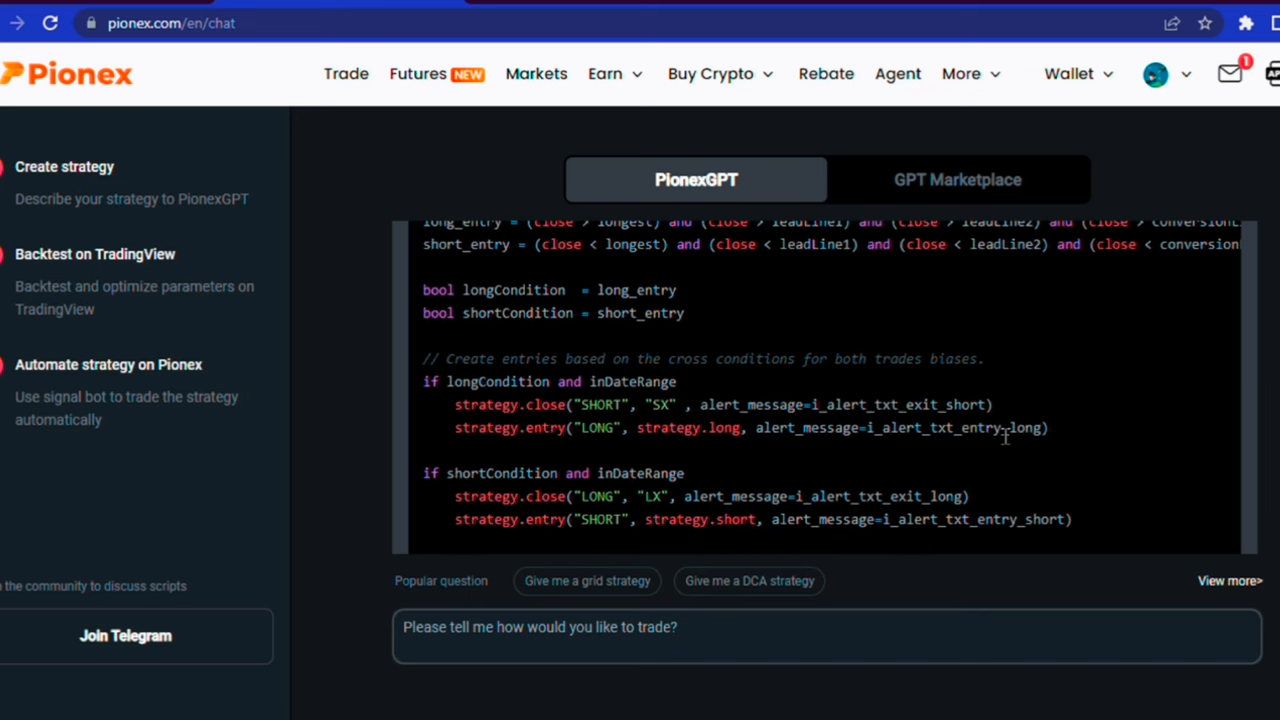